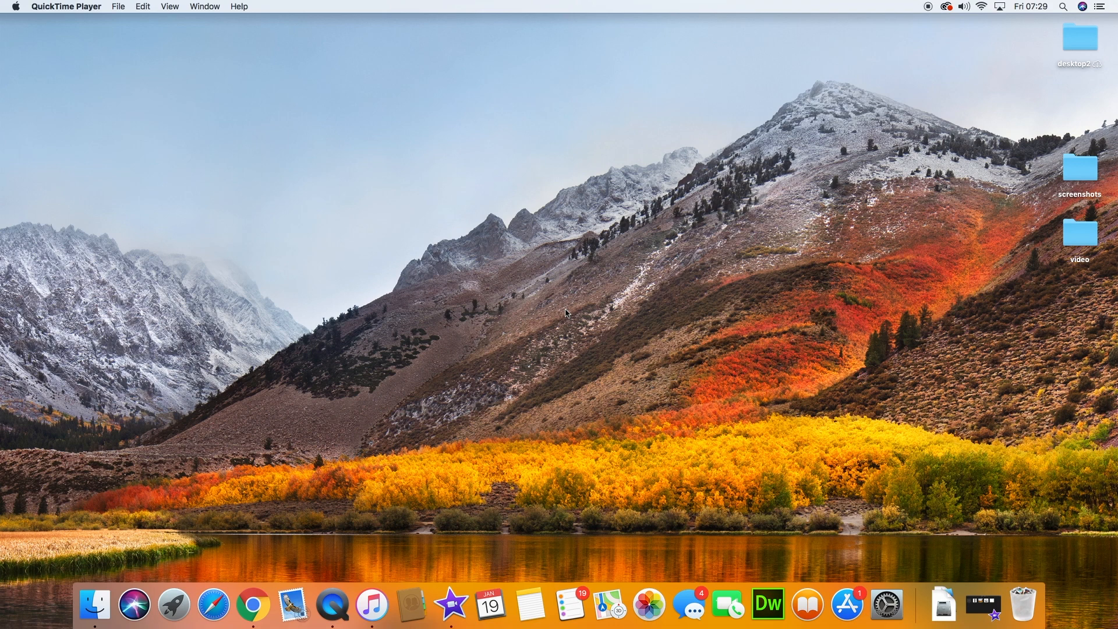
pyautogui.moveTo(393, 244)
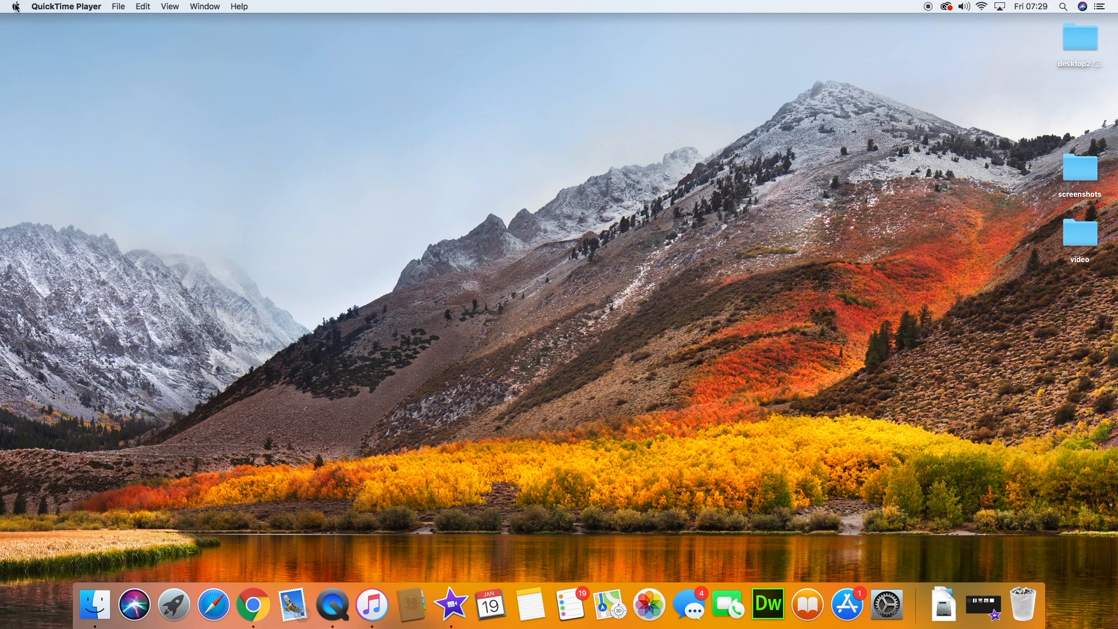
# Go to the Network pane of System Preferences, showing Wi-Fi connected
pyautogui.click(14, 6)
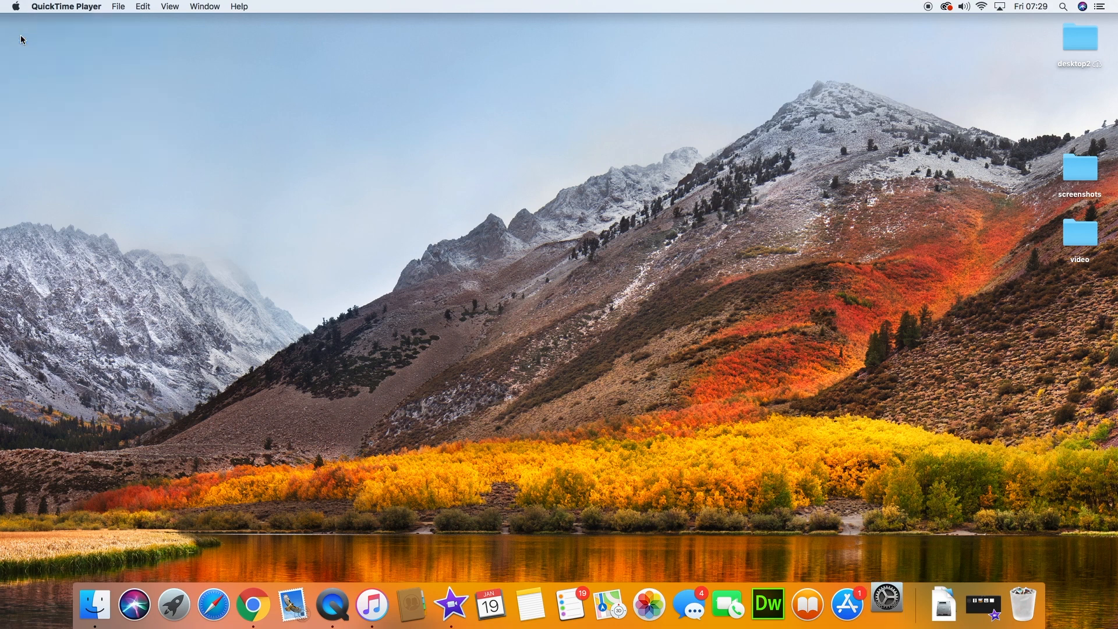
pyautogui.click(886, 605)
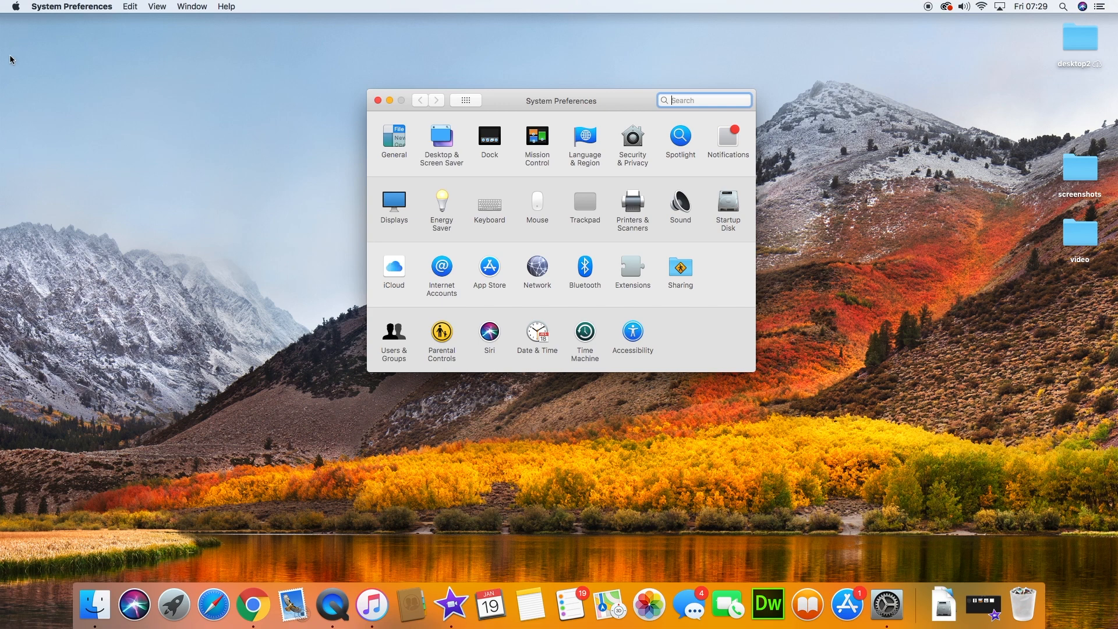
pyautogui.moveTo(540, 276)
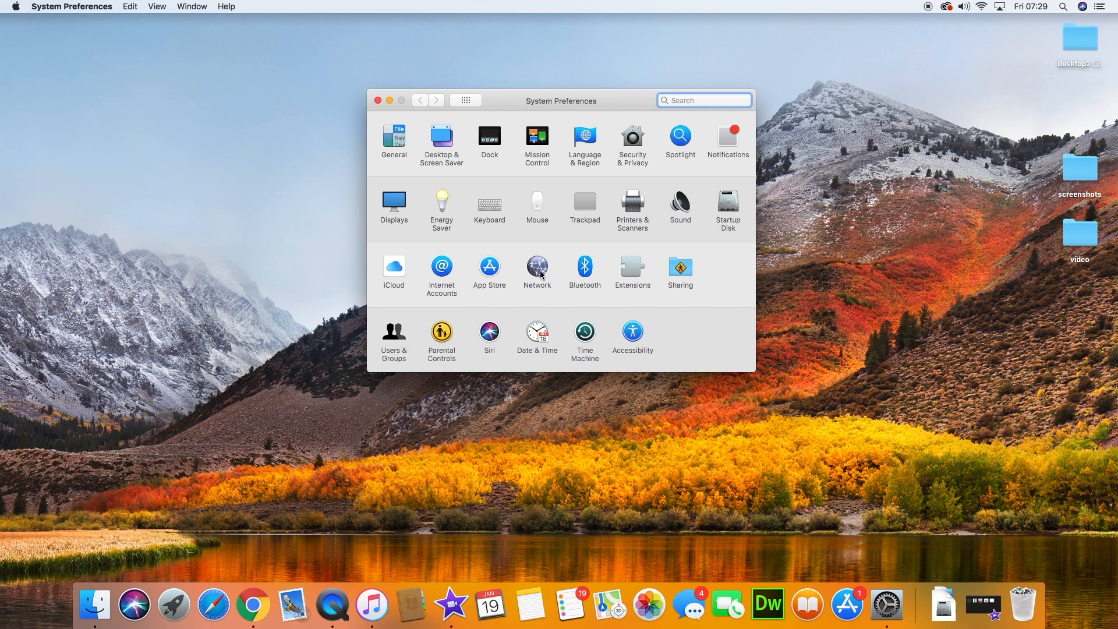
pyautogui.click(537, 268)
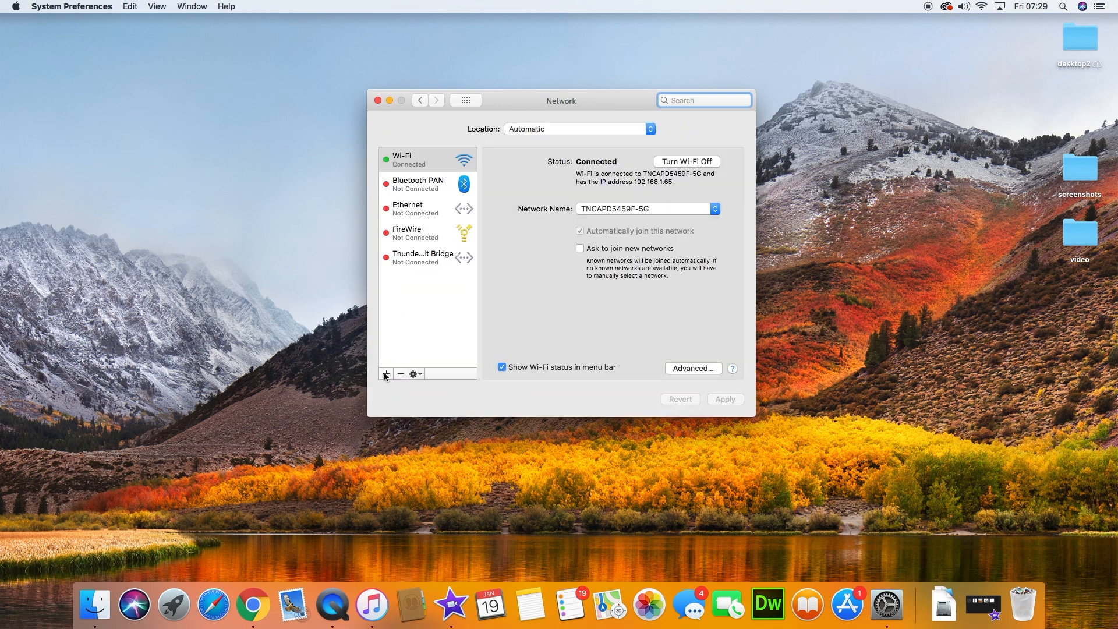
pyautogui.moveTo(386, 374)
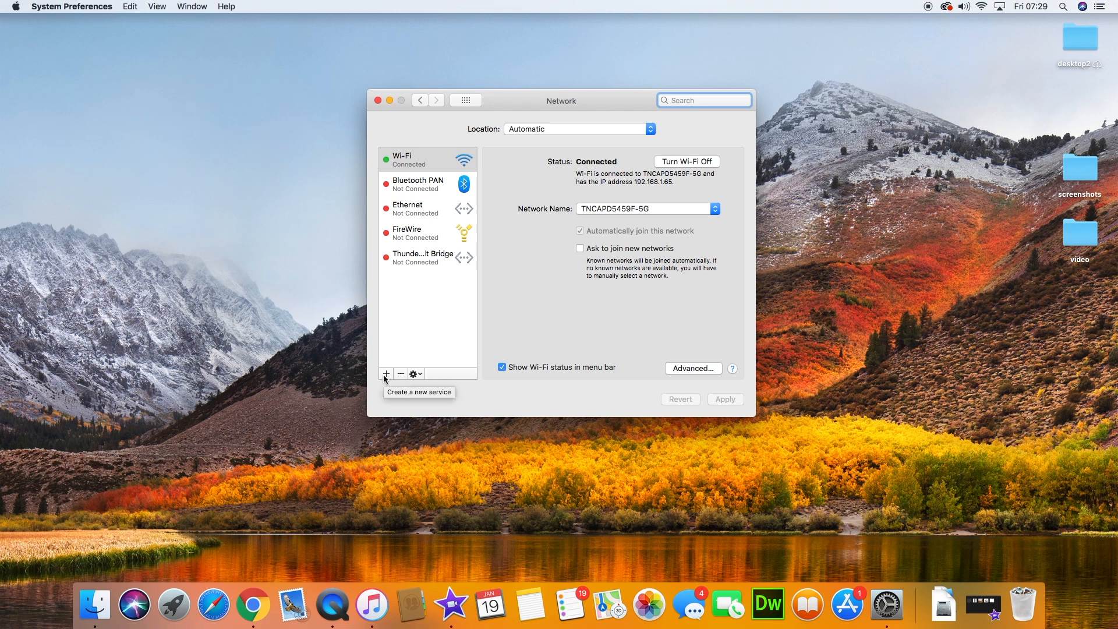
# Start a new VPN interface of type L2TP over IPSec named 'Lamnia VPN UK 1'
pyautogui.click(386, 374)
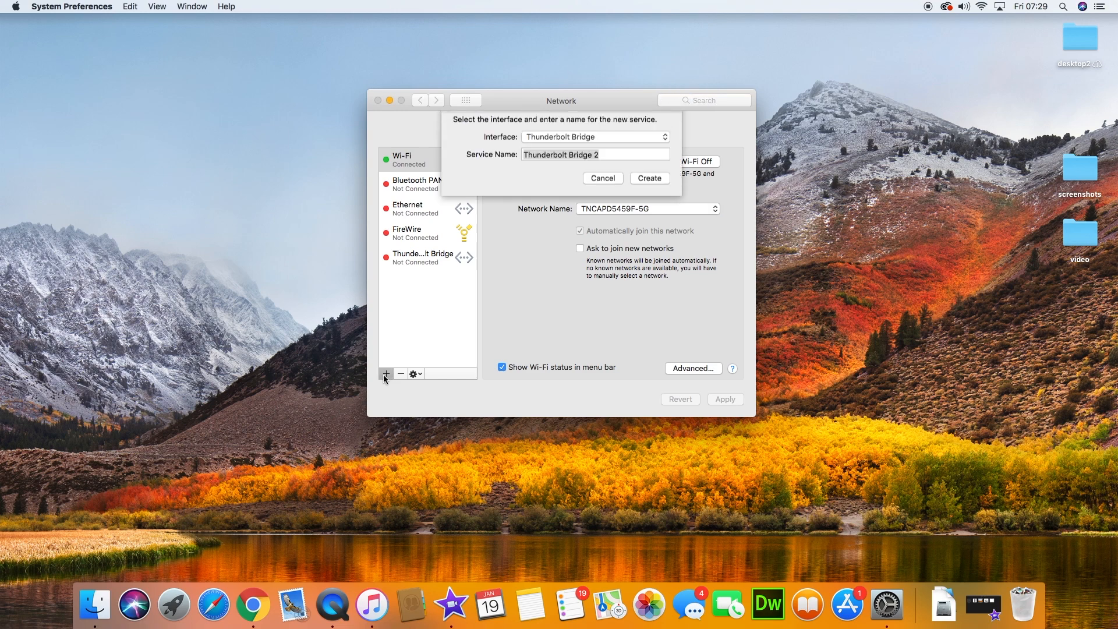
pyautogui.click(594, 136)
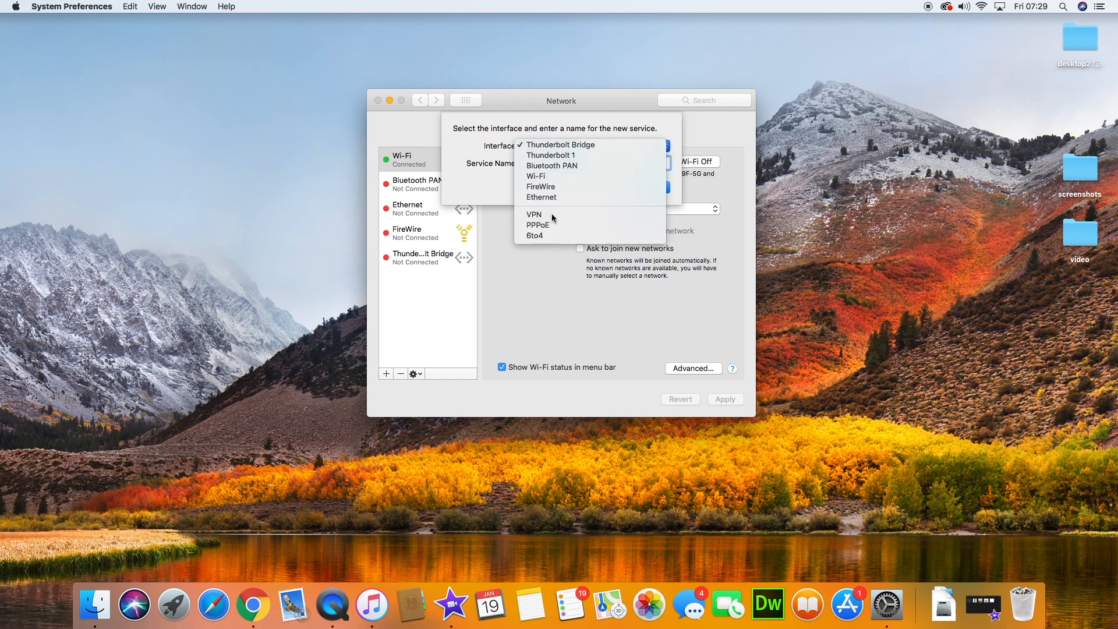
pyautogui.click(534, 214)
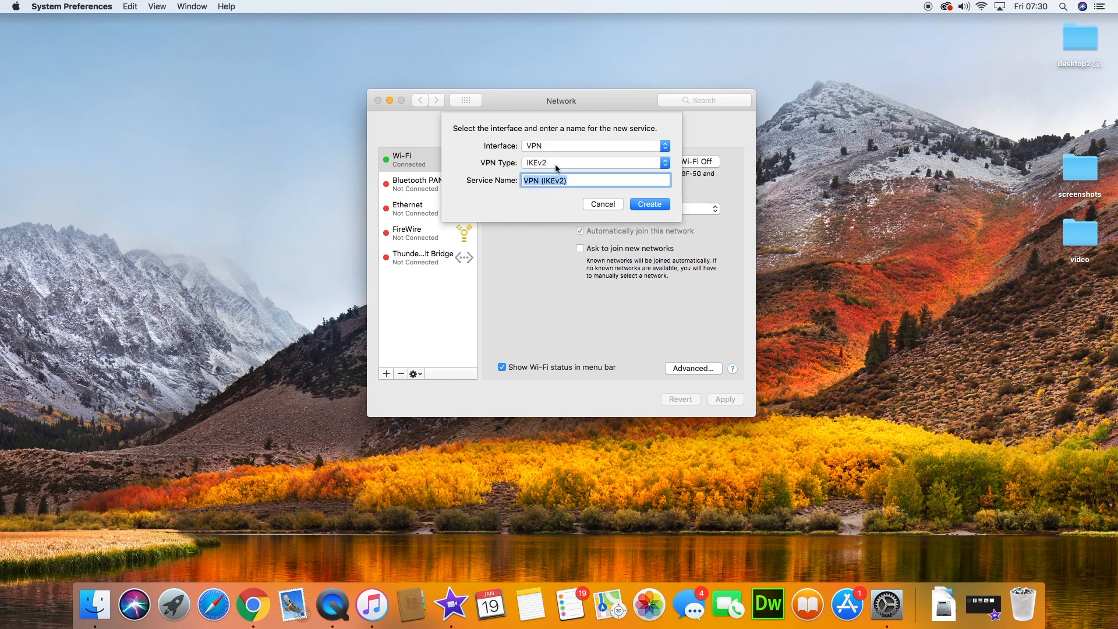
pyautogui.click(593, 162)
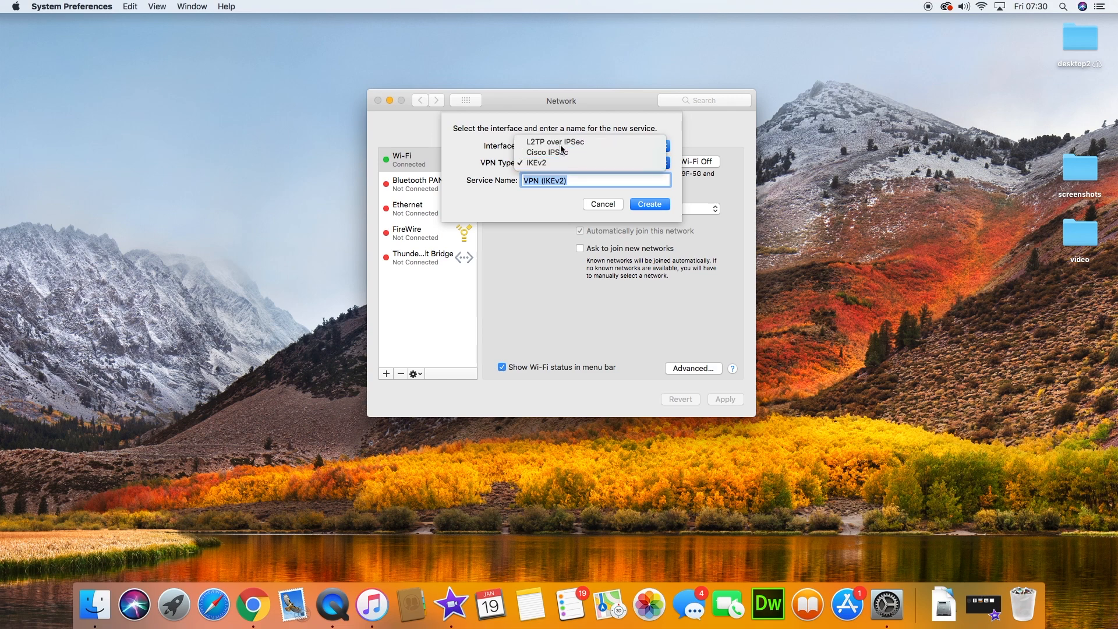
pyautogui.click(554, 141)
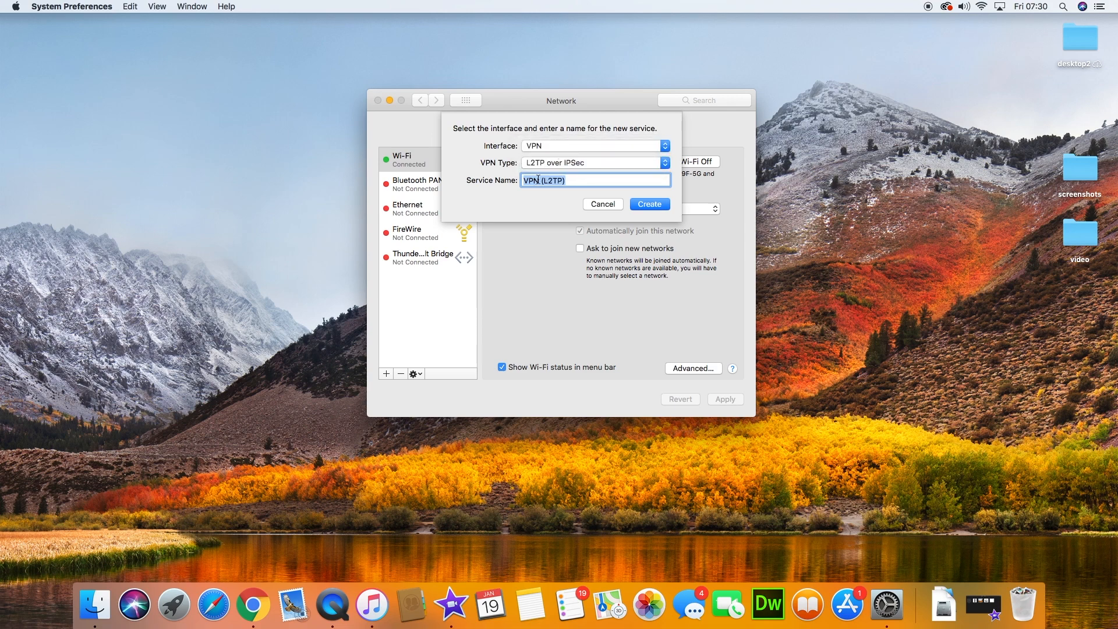
pyautogui.write('Lamnia')
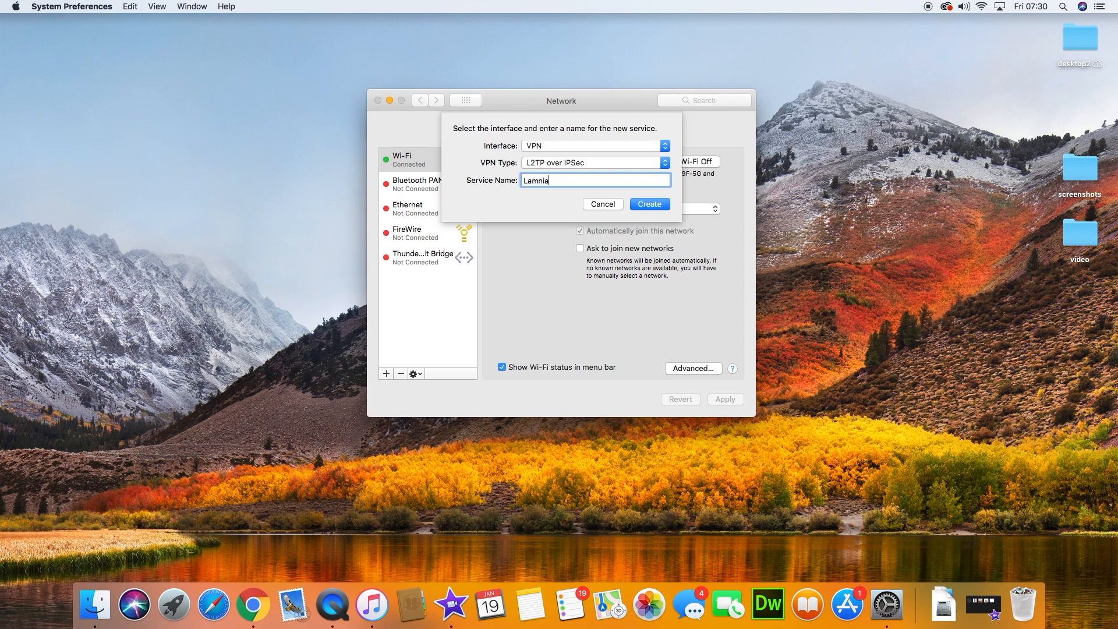
pyautogui.write('VPN')
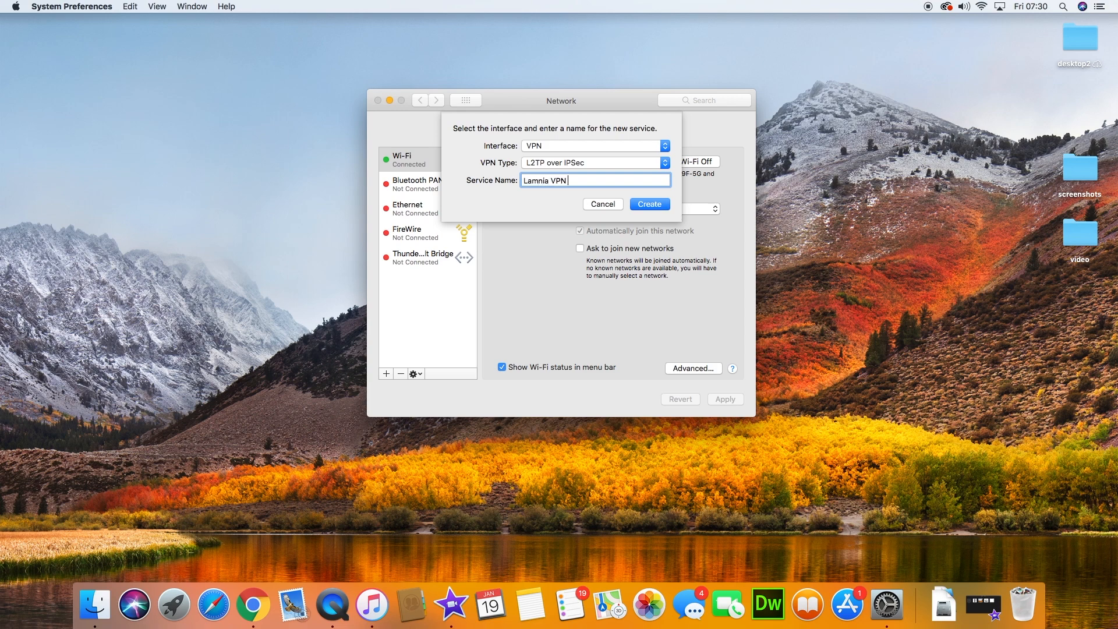
pyautogui.write('UK 1')
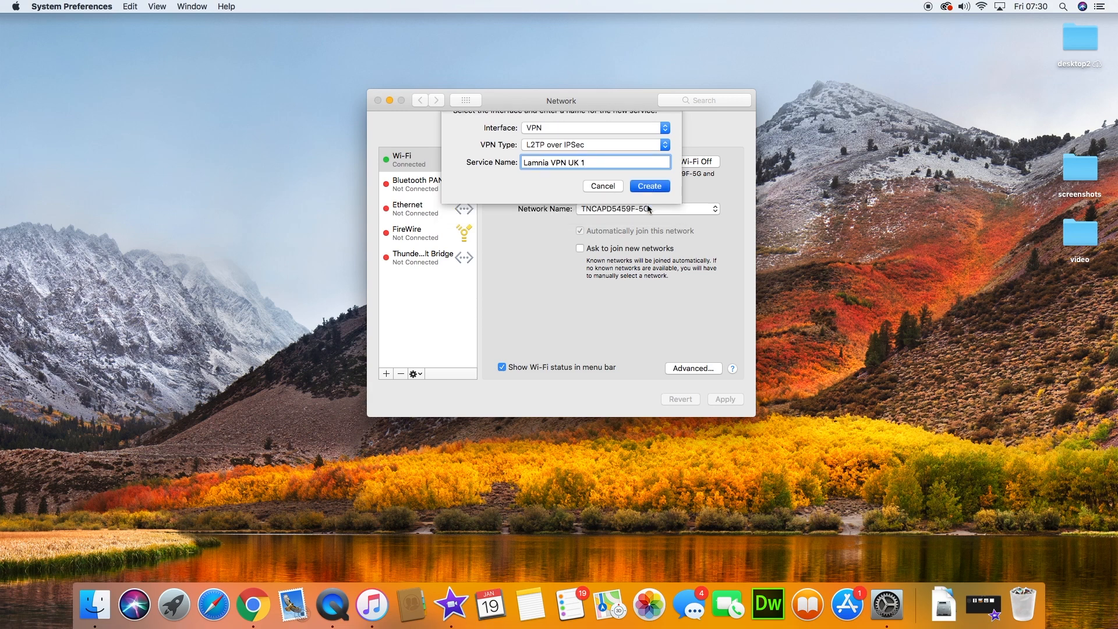
# Create the service and enter server address uk1s.lamniavpn.co.uk
pyautogui.click(647, 186)
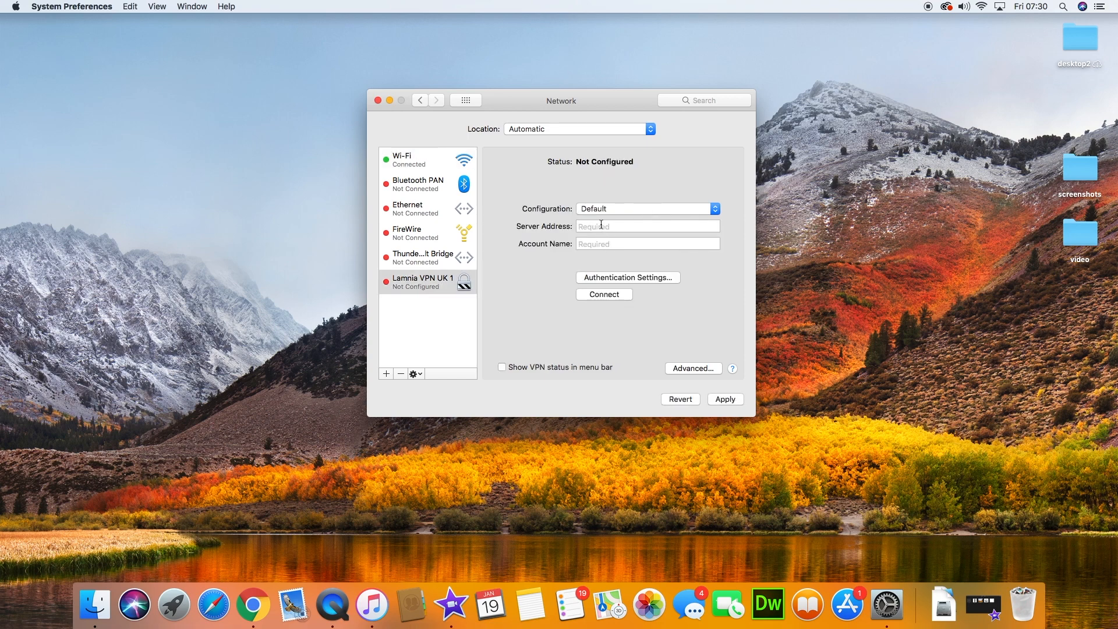
pyautogui.click(647, 226)
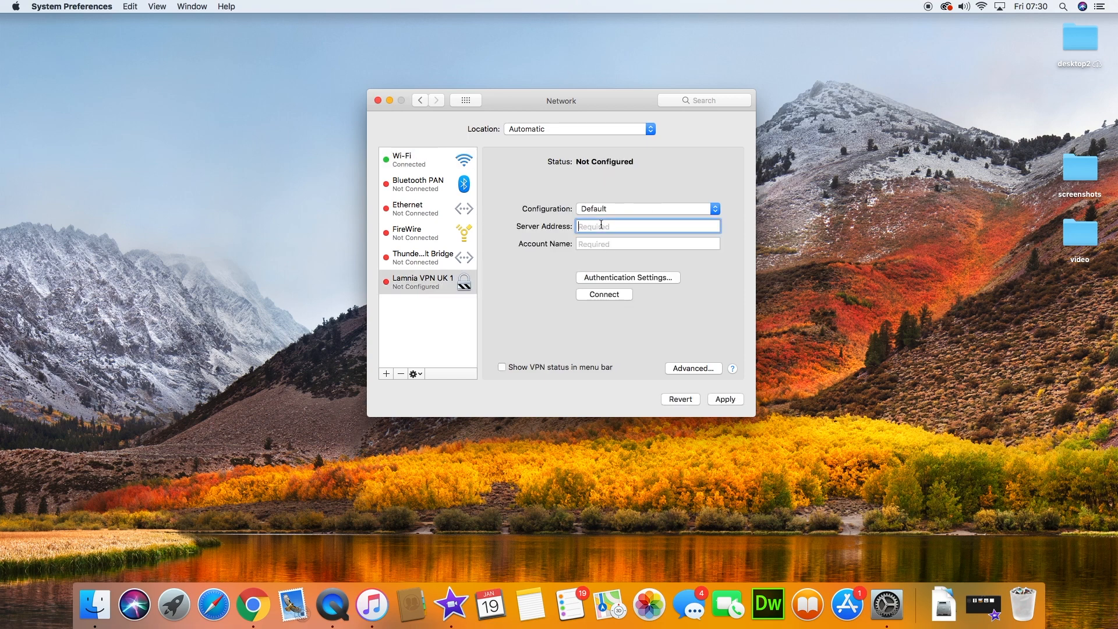
pyautogui.write('uk1s.')
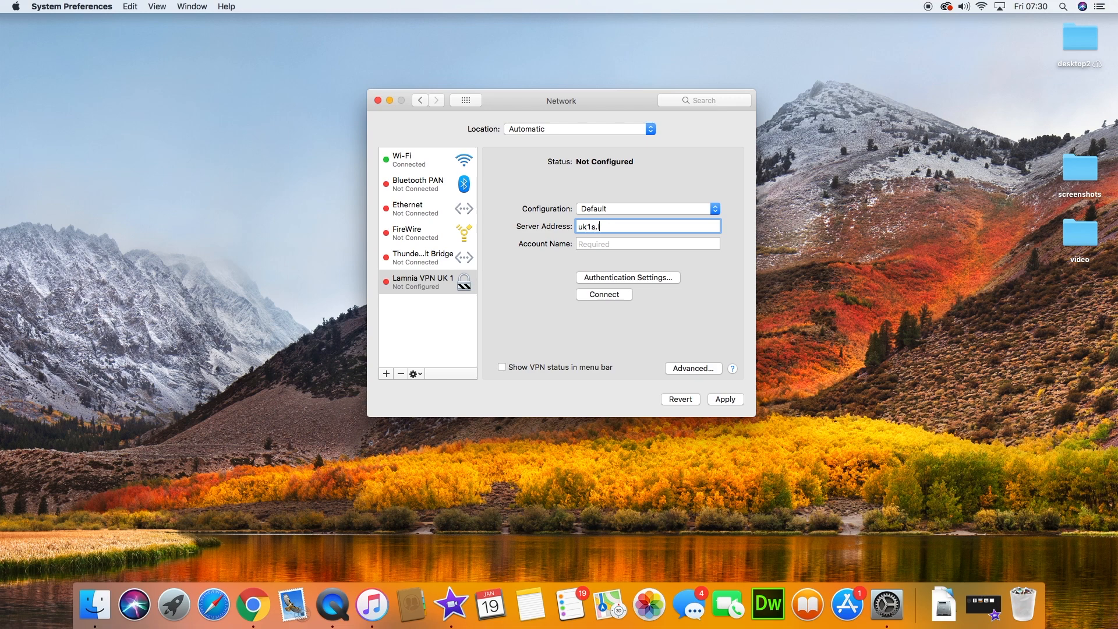
pyautogui.write('lamniavp')
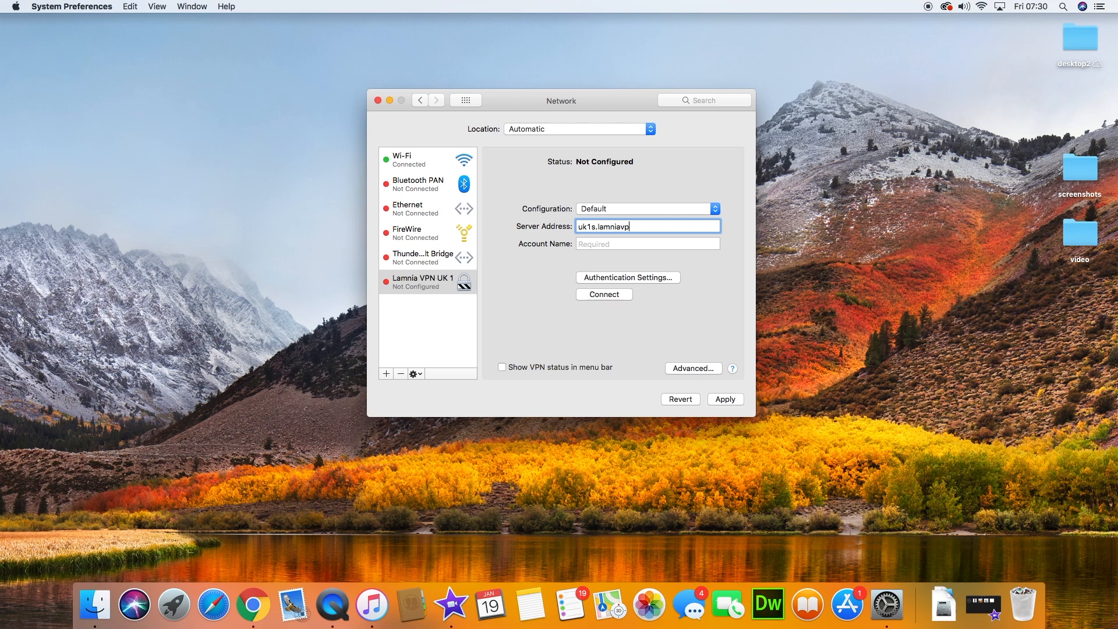
pyautogui.write('n.co.u')
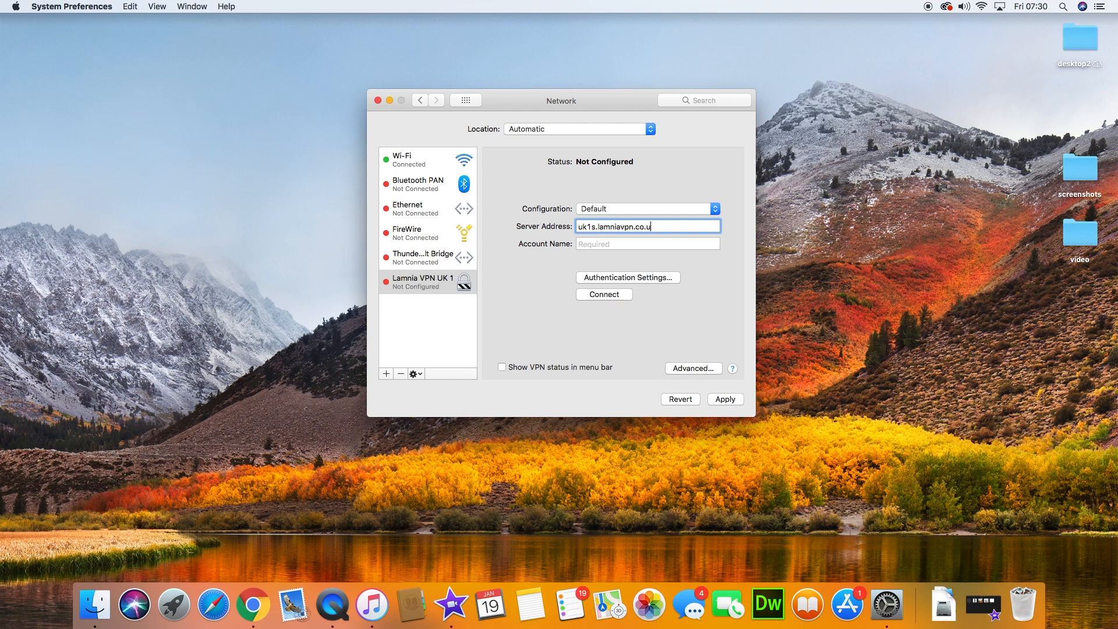
pyautogui.write('k')
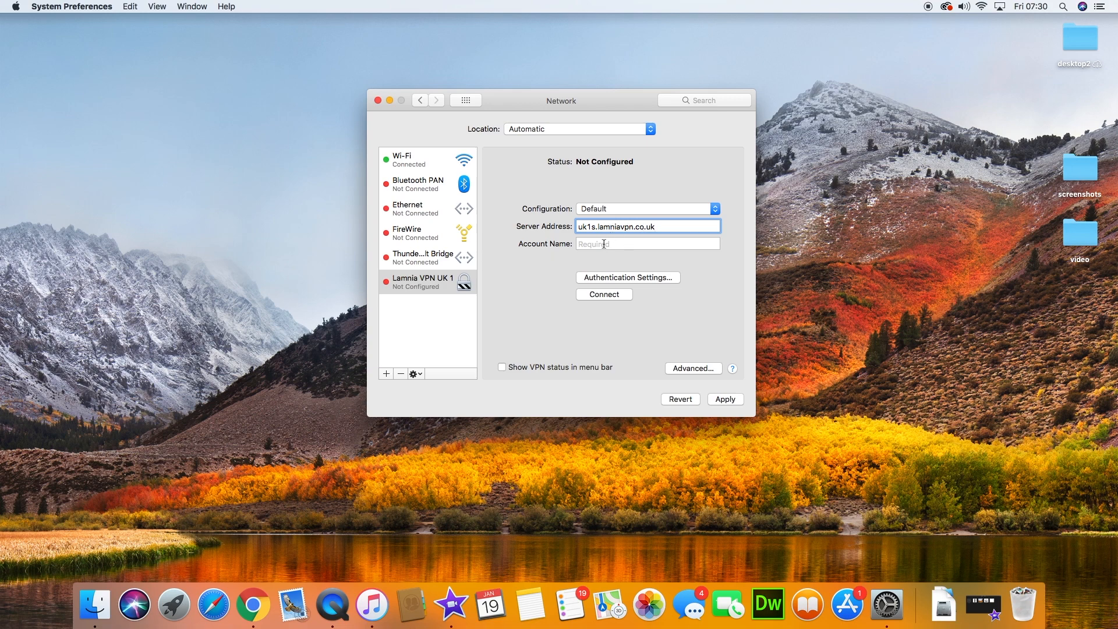
pyautogui.click(646, 243)
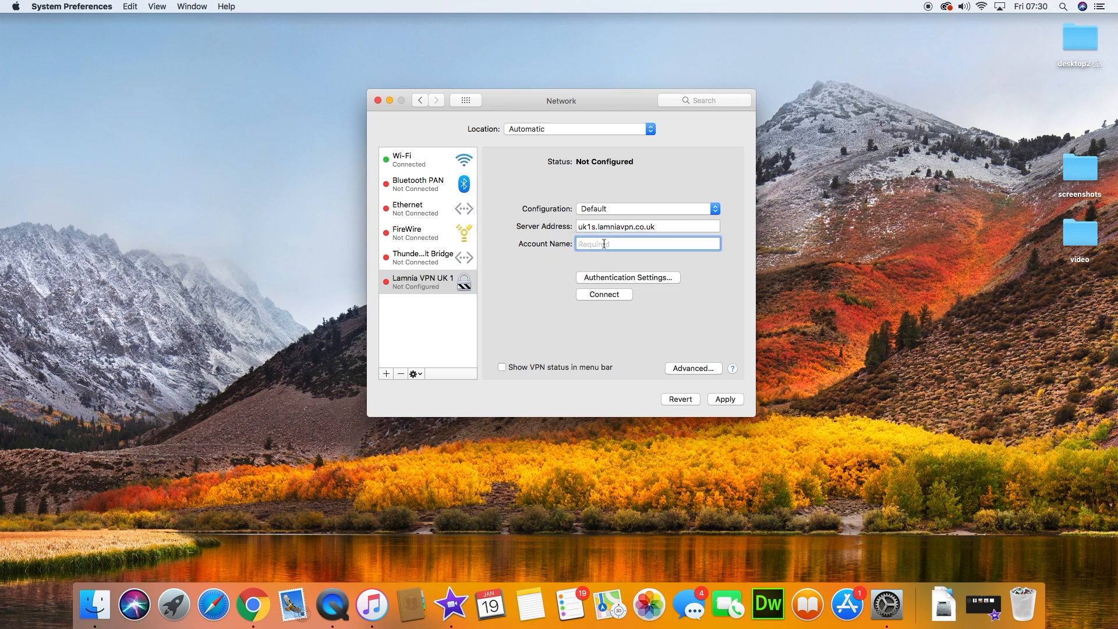
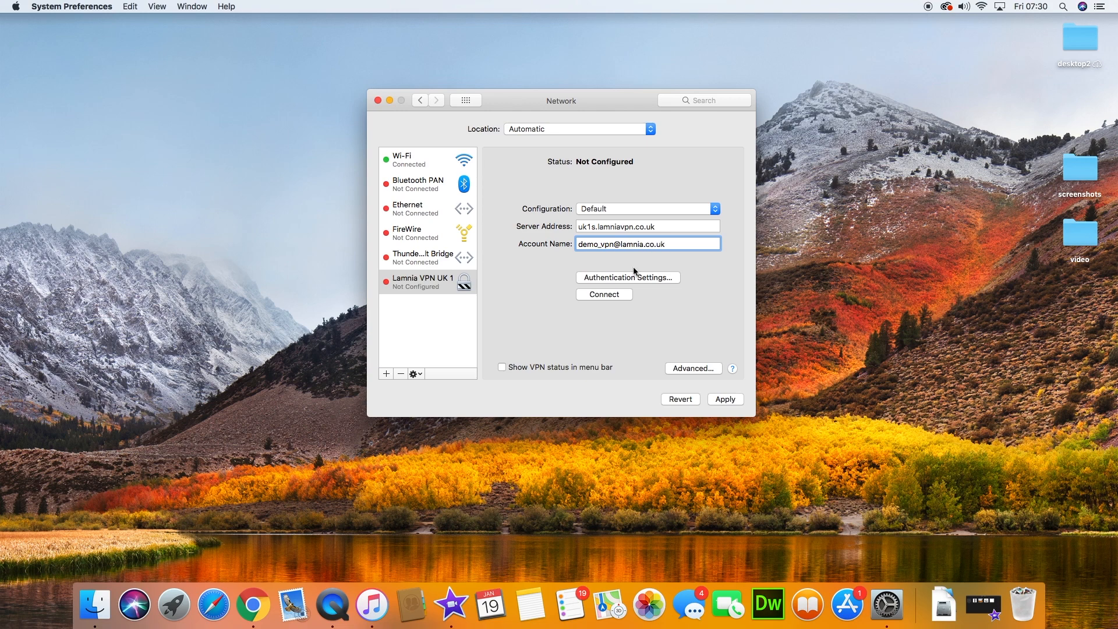
pyautogui.moveTo(655, 244)
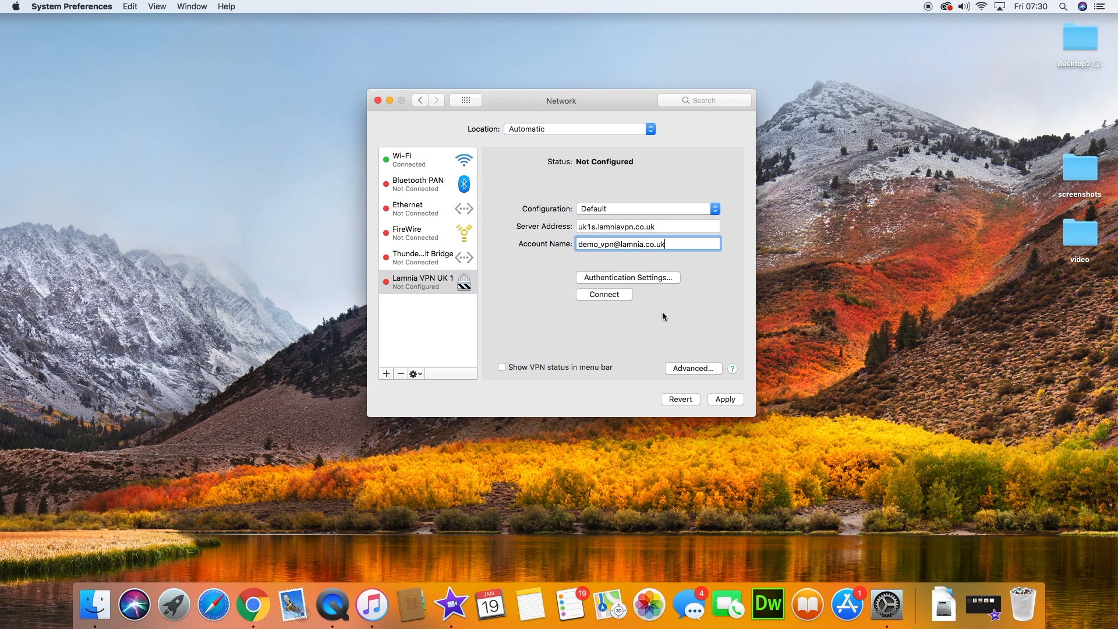
pyautogui.moveTo(638, 277)
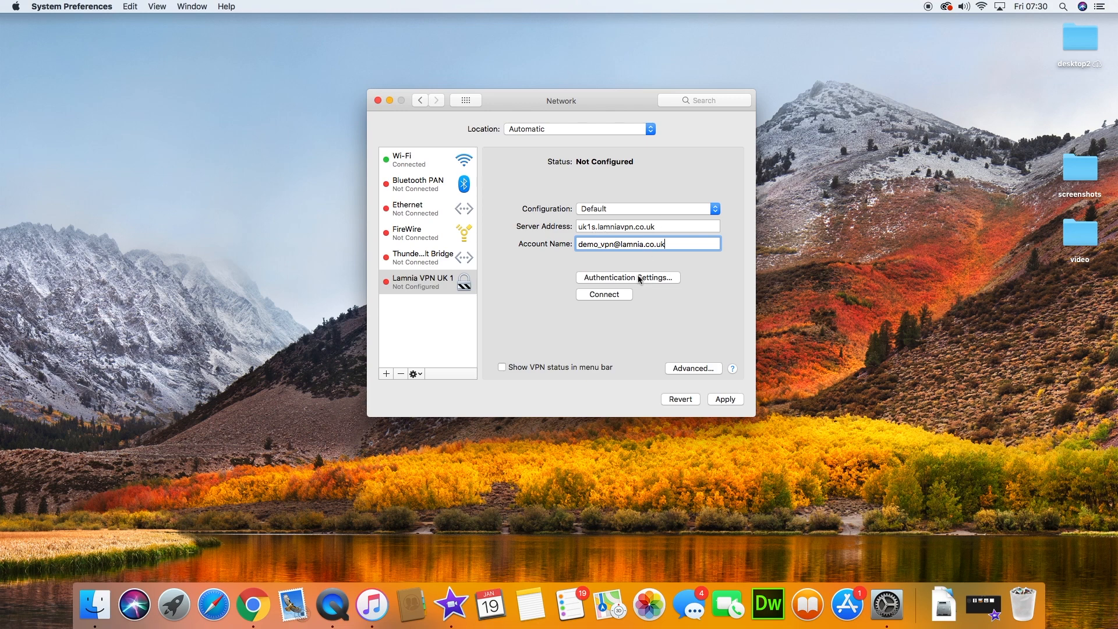
# Enter the user password and machine shared secret in Authentication Settings and confirm
pyautogui.click(628, 277)
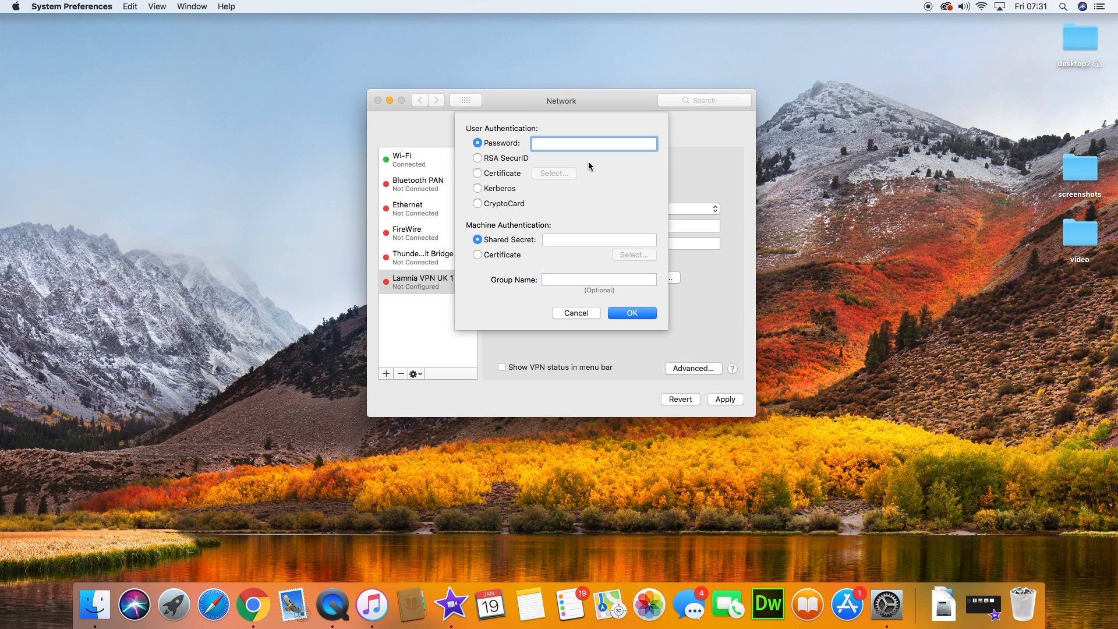
pyautogui.write('••')
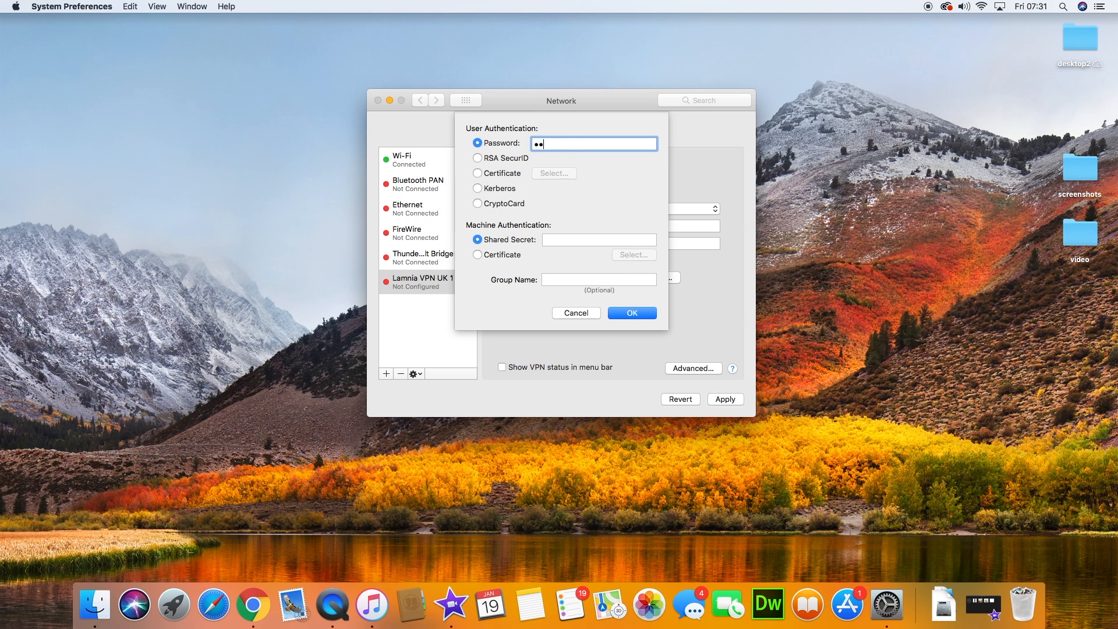
pyautogui.write('••••')
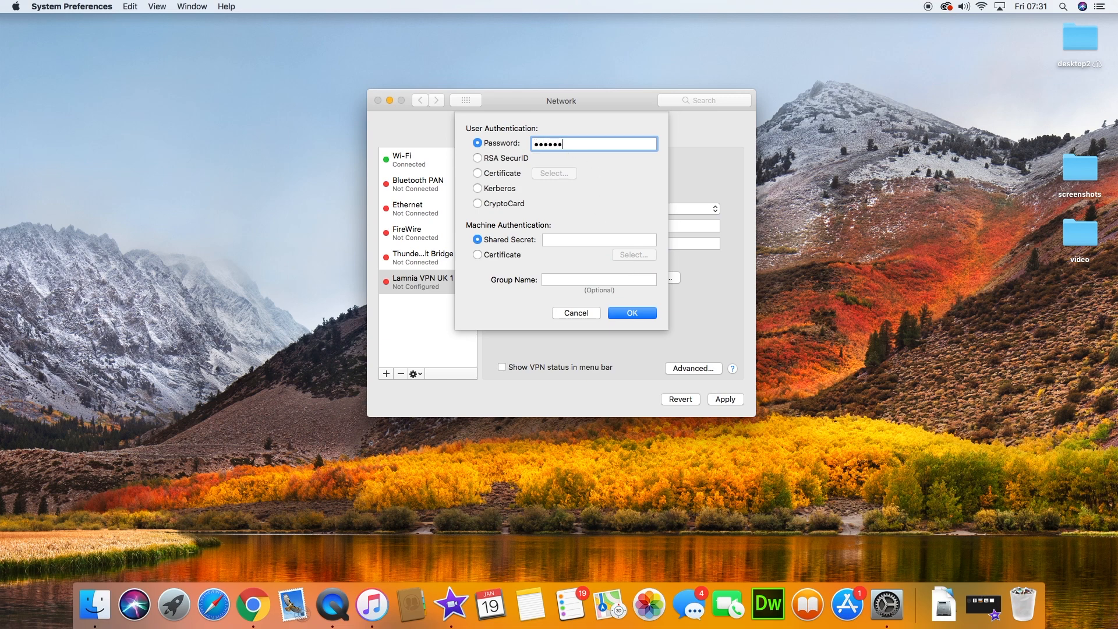
pyautogui.write('••')
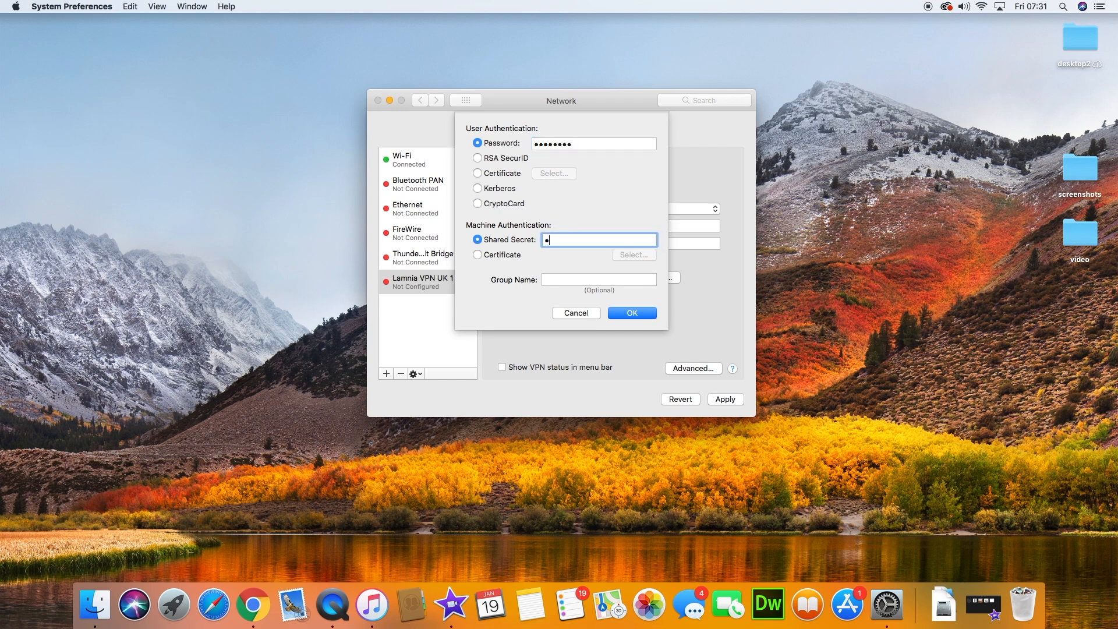
pyautogui.write('•••••')
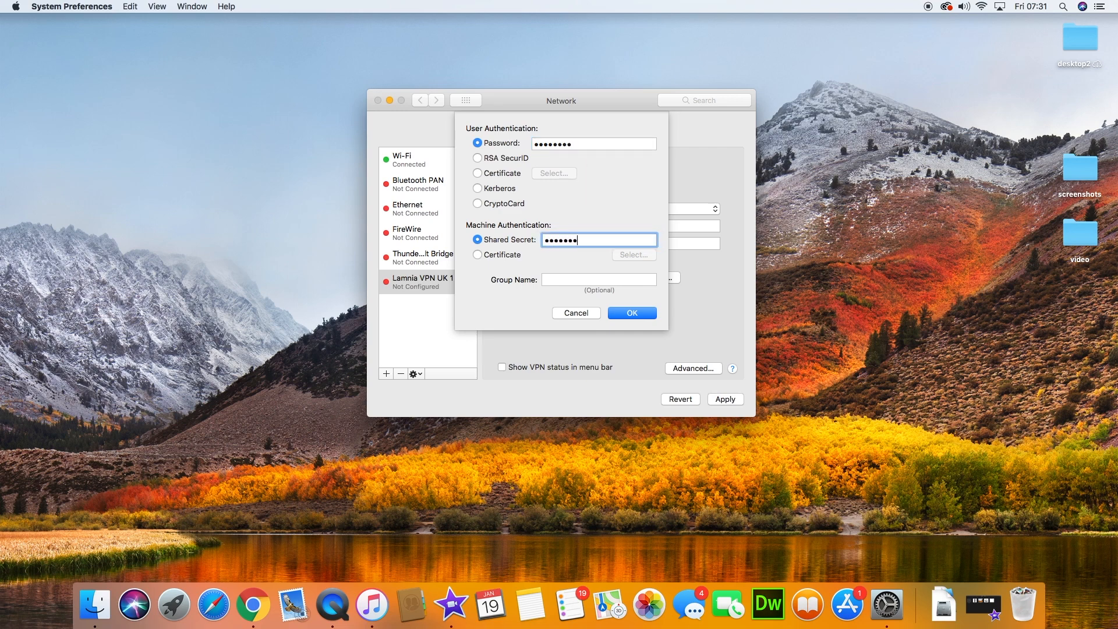
pyautogui.write('••••')
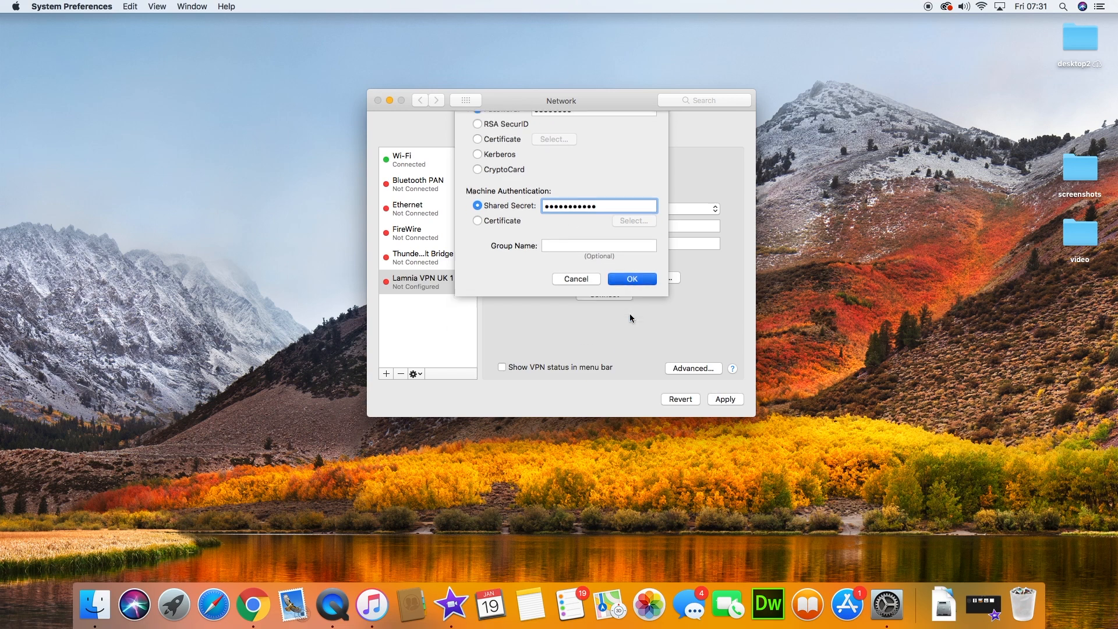
pyautogui.click(630, 279)
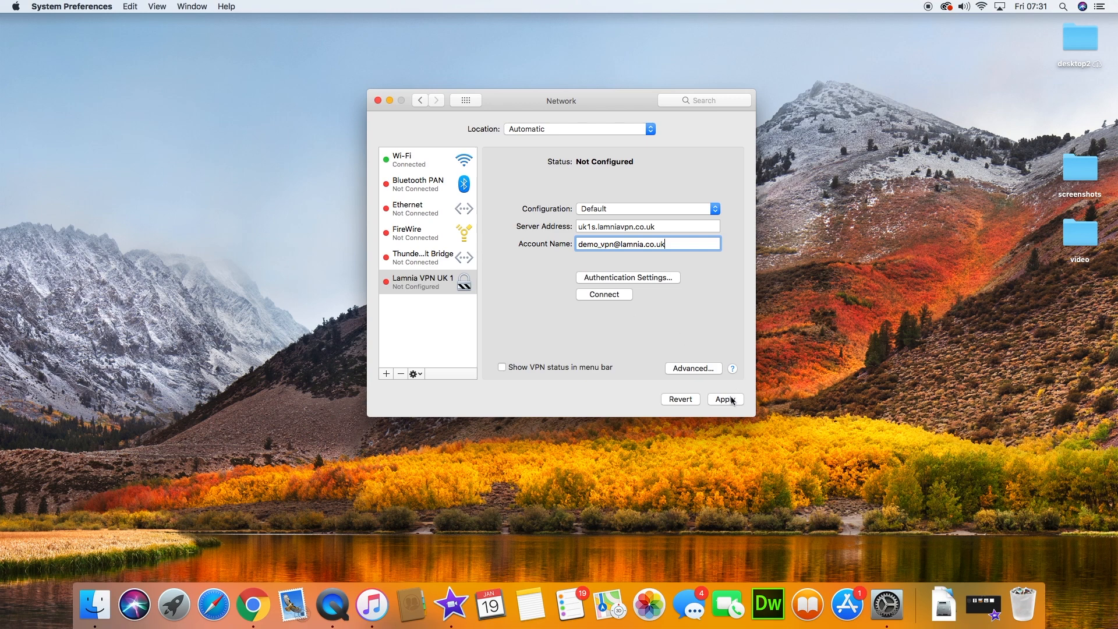
# Apply the configuration and enable 'Send all traffic over VPN connection' in Advanced options
pyautogui.click(724, 398)
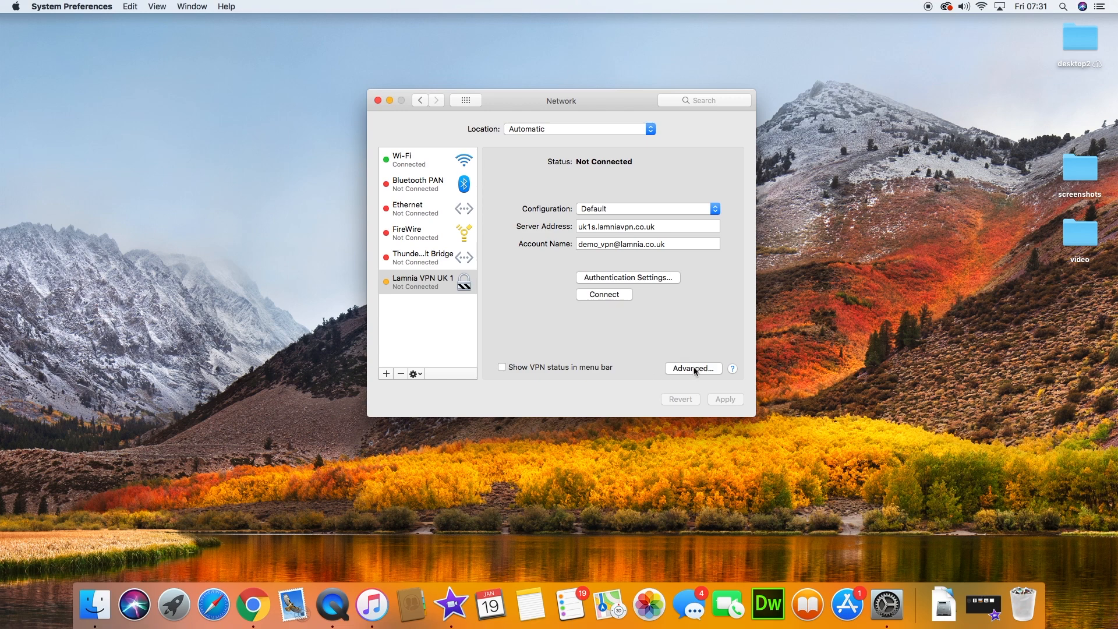
pyautogui.click(691, 368)
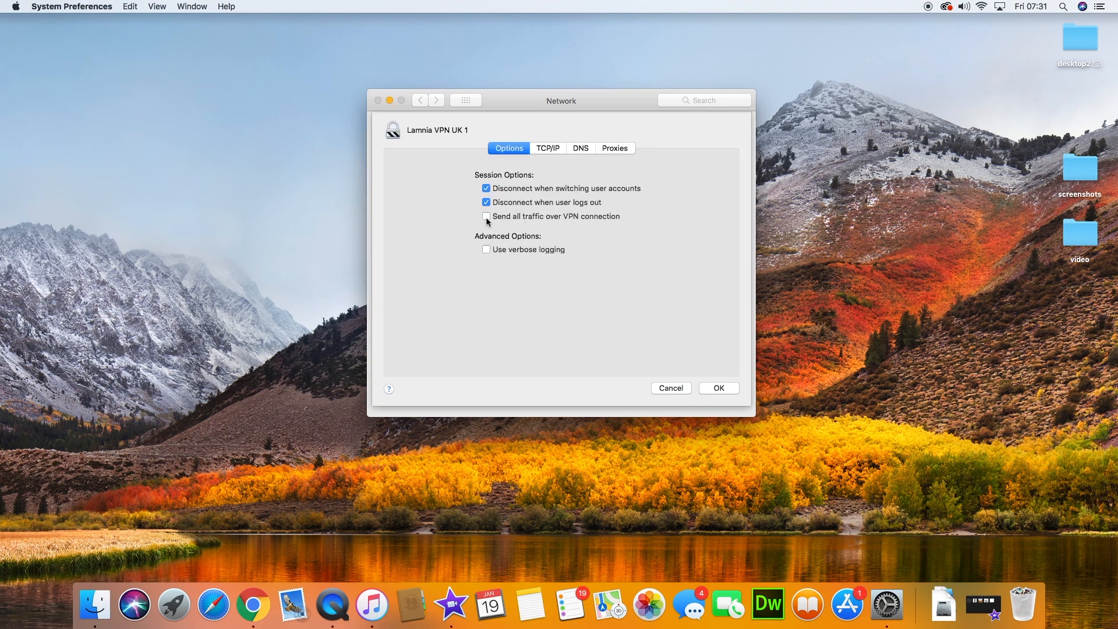
pyautogui.click(486, 217)
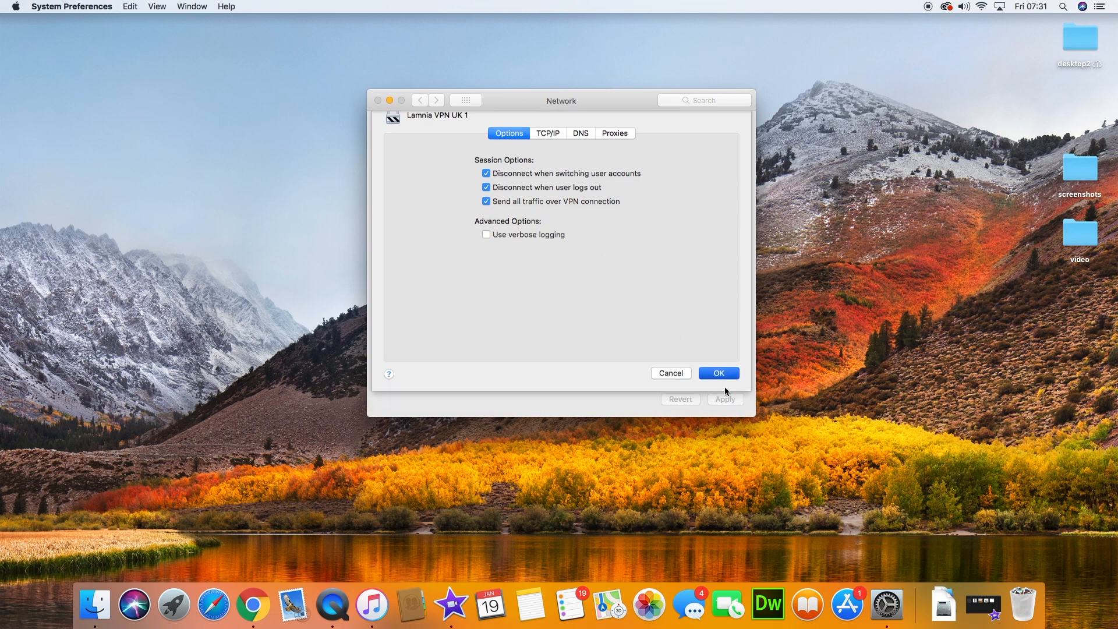
pyautogui.click(718, 372)
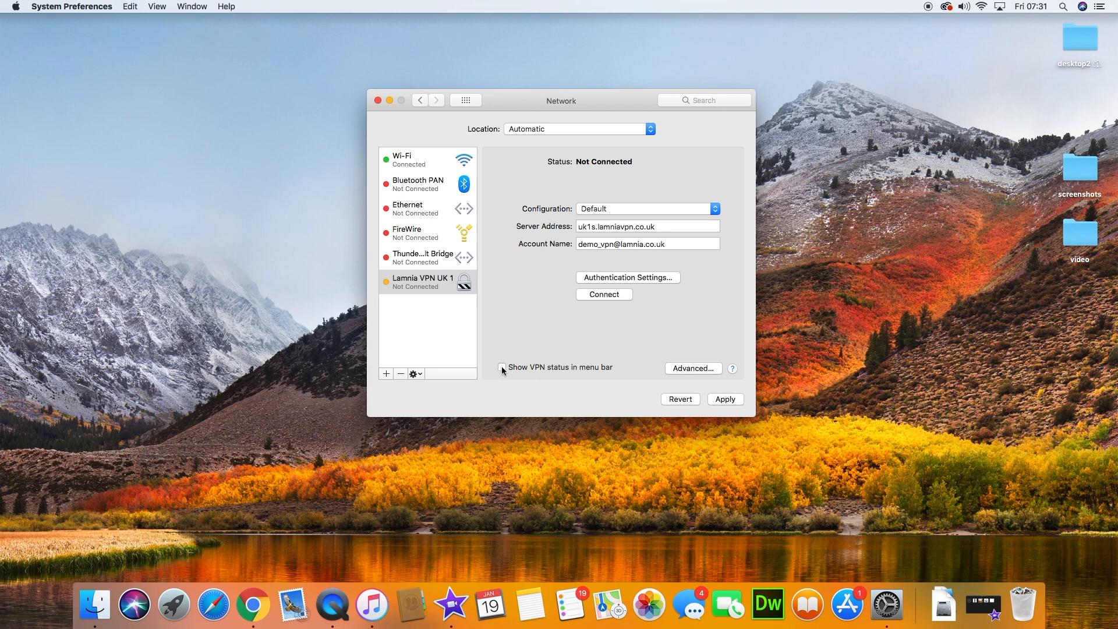
# Show VPN status in the menu bar and connect Lamnia VPN UK 1, applying pending changes
pyautogui.click(502, 366)
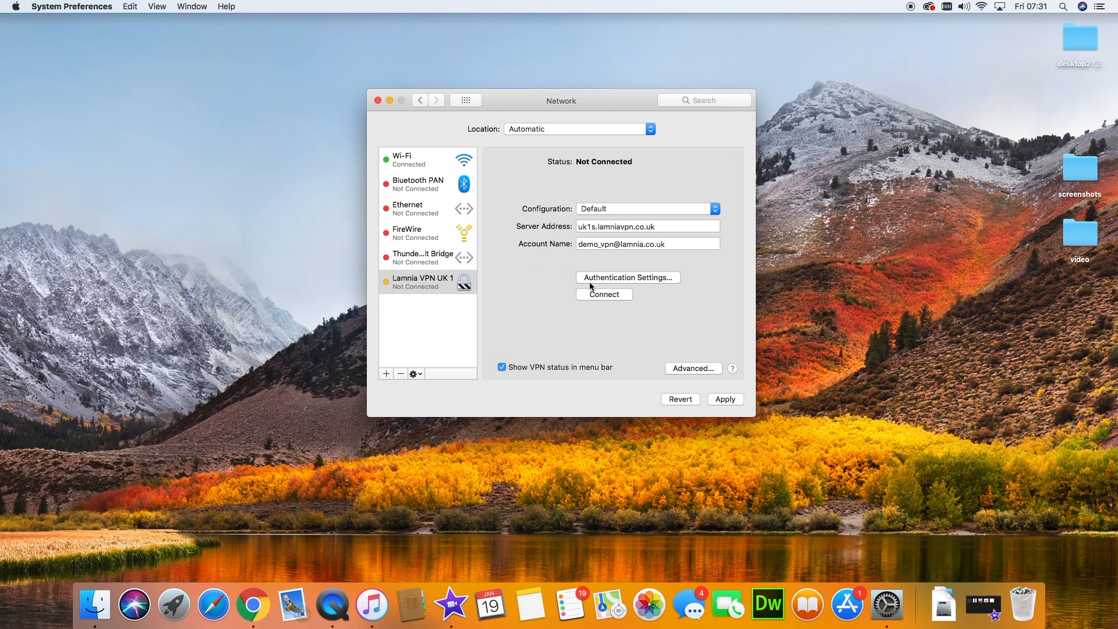
pyautogui.moveTo(615, 300)
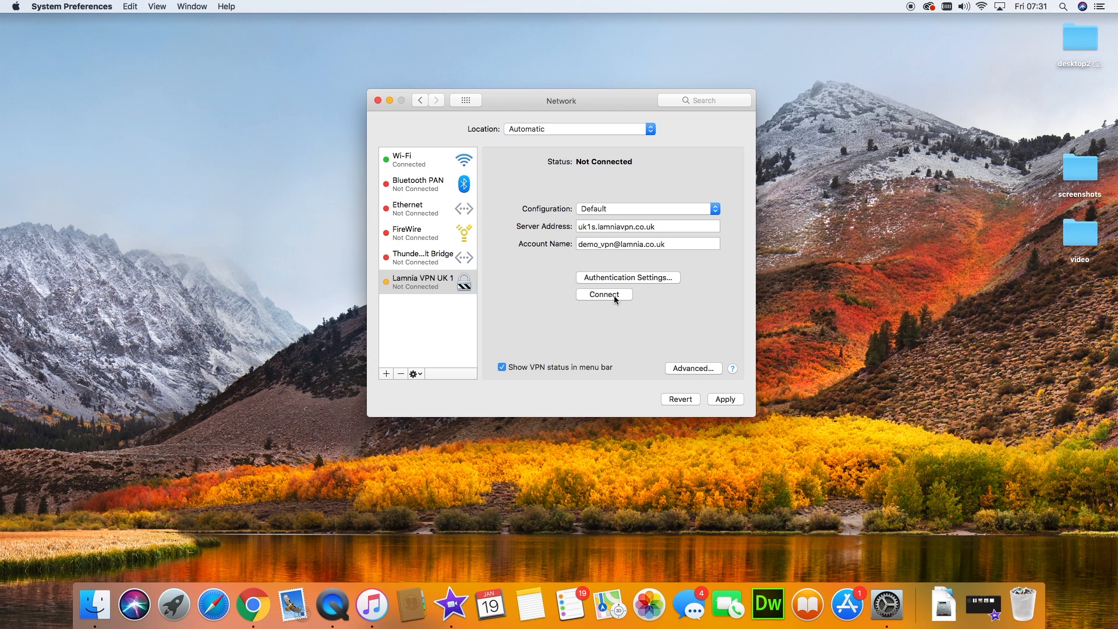
pyautogui.click(603, 294)
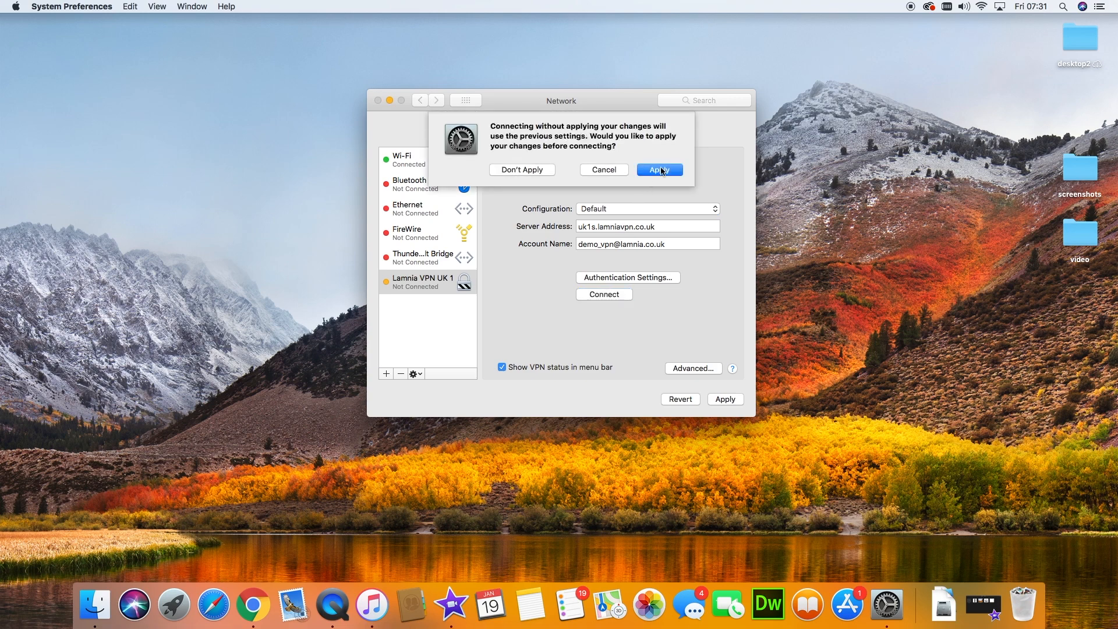
pyautogui.click(658, 169)
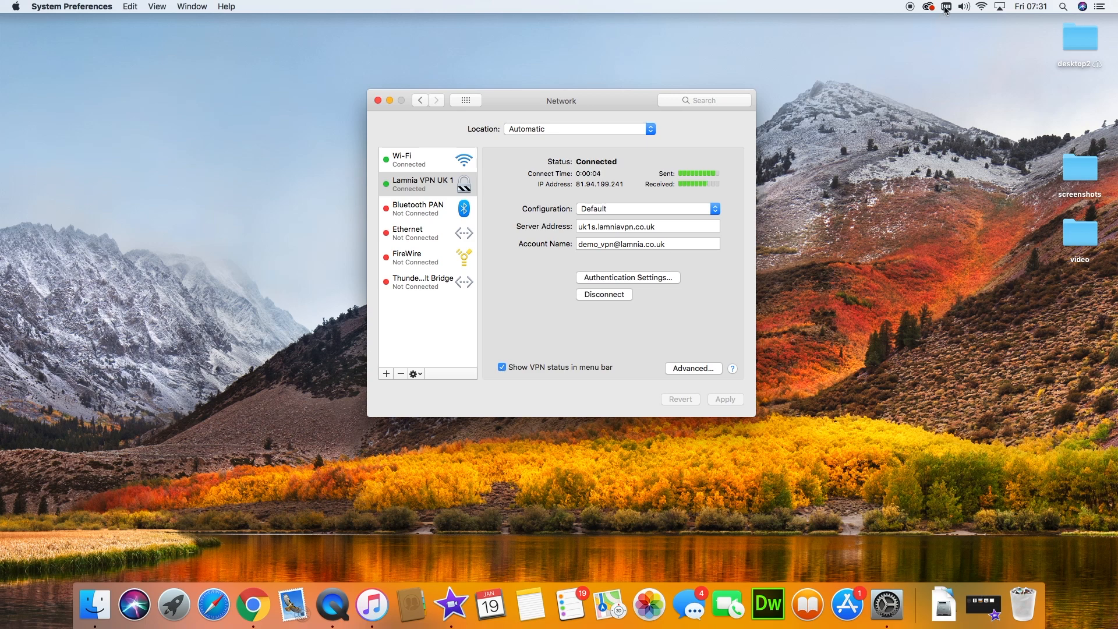
pyautogui.click(946, 6)
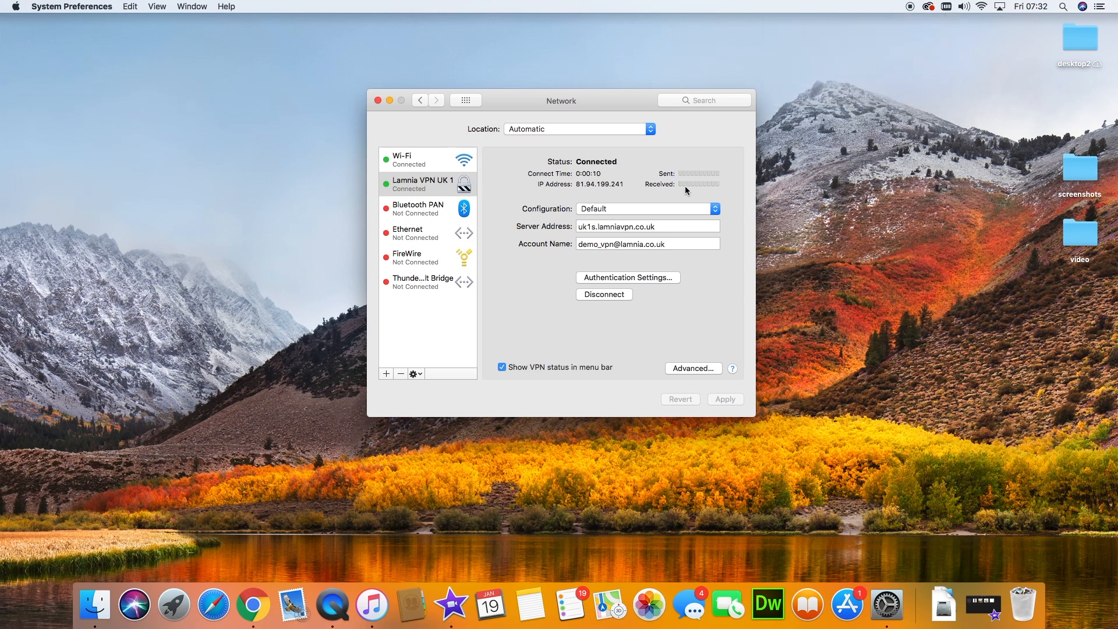
pyautogui.moveTo(613, 300)
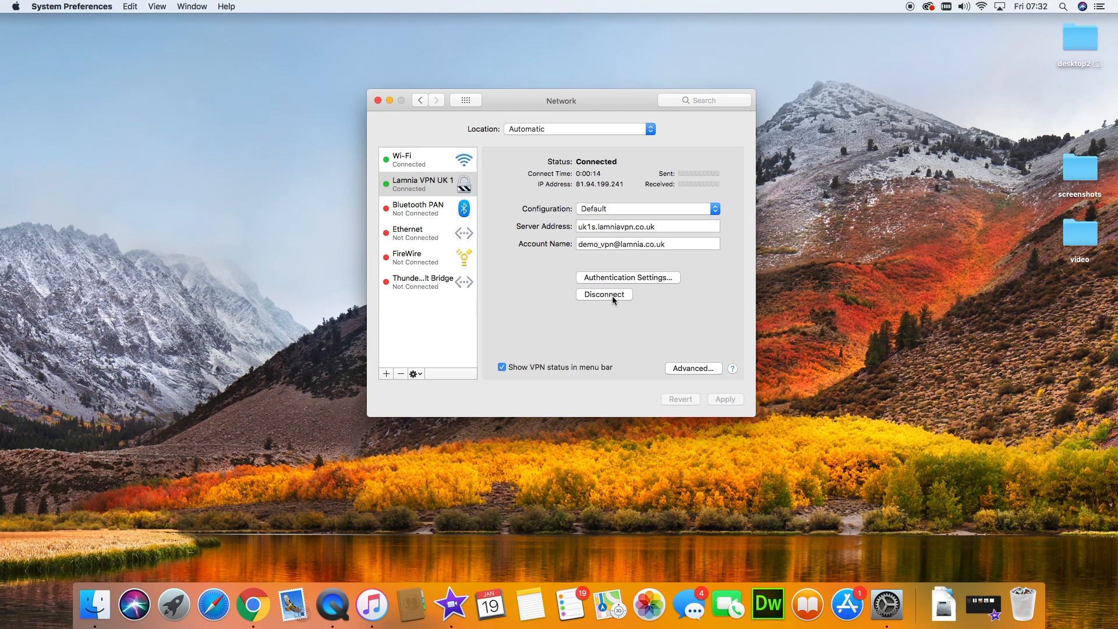
pyautogui.click(603, 293)
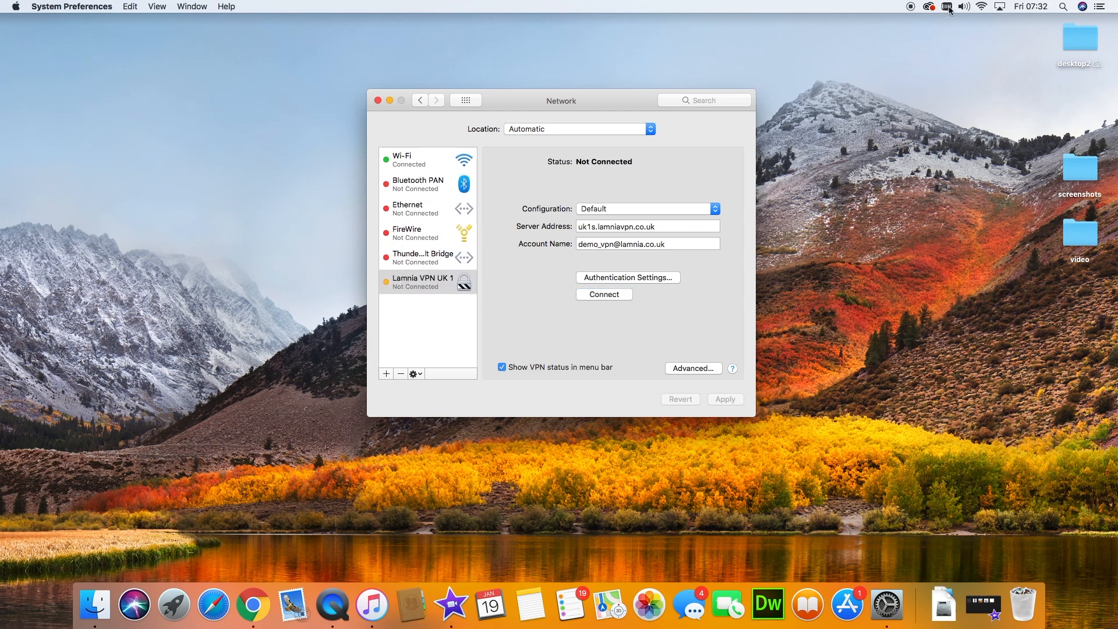
pyautogui.click(603, 293)
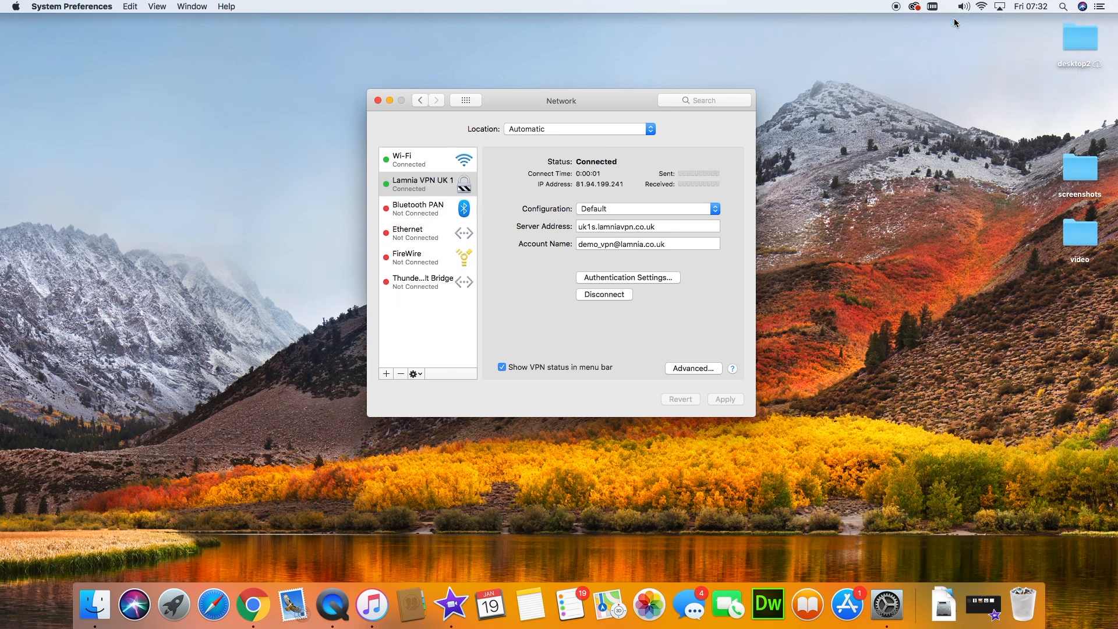
pyautogui.click(931, 6)
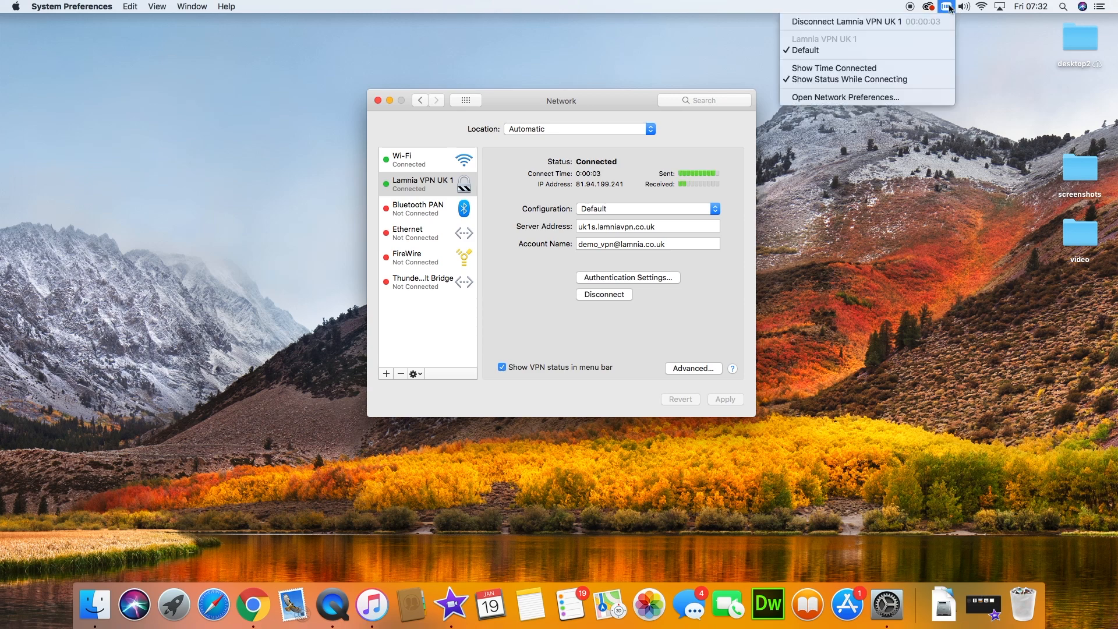
pyautogui.moveTo(604, 97)
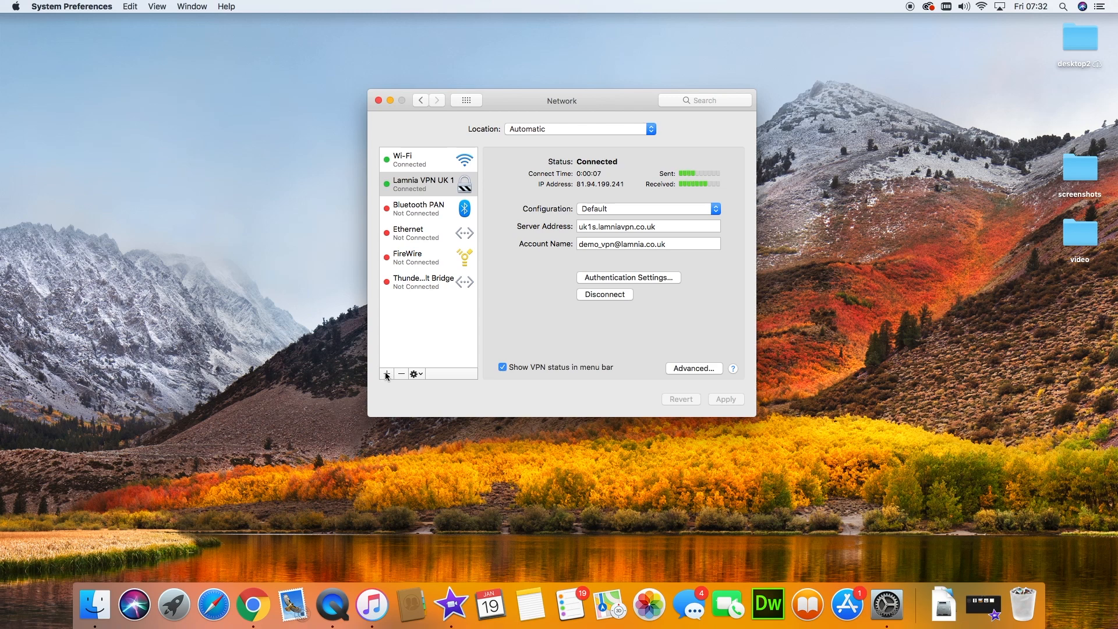
# Create a second L2TP over IPSec service named 'VPN (L2TP)'
pyautogui.click(386, 374)
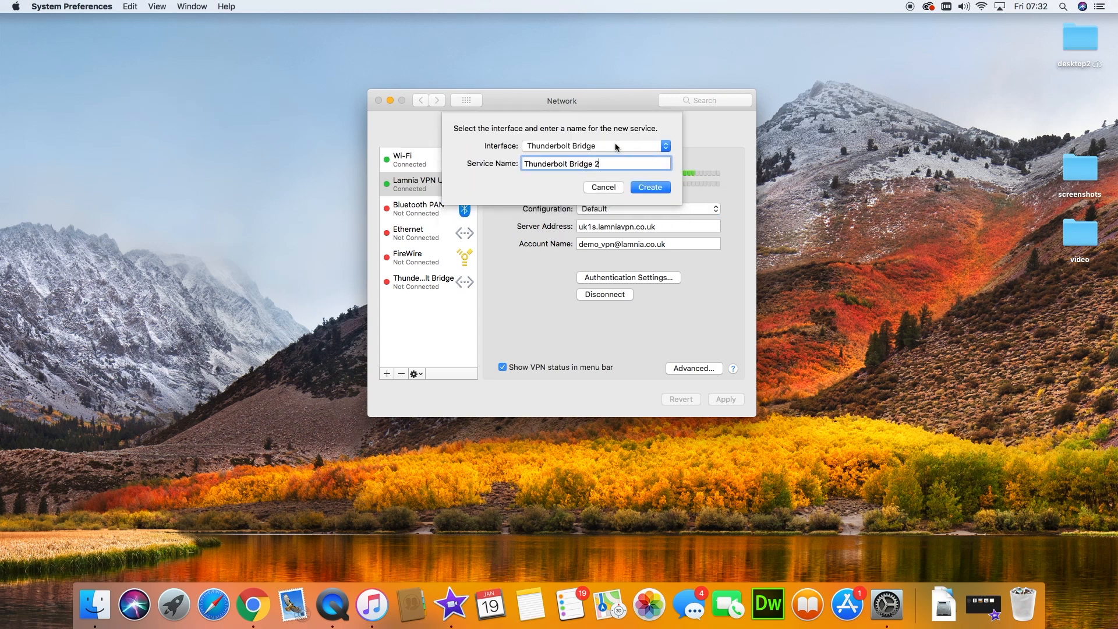
pyautogui.click(595, 145)
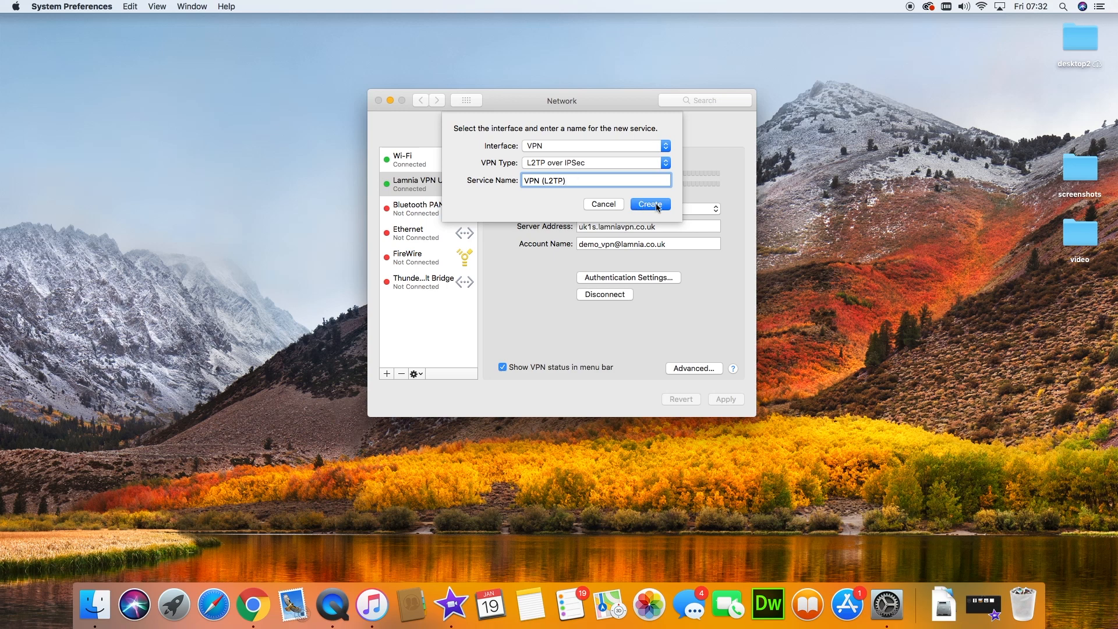
pyautogui.click(649, 203)
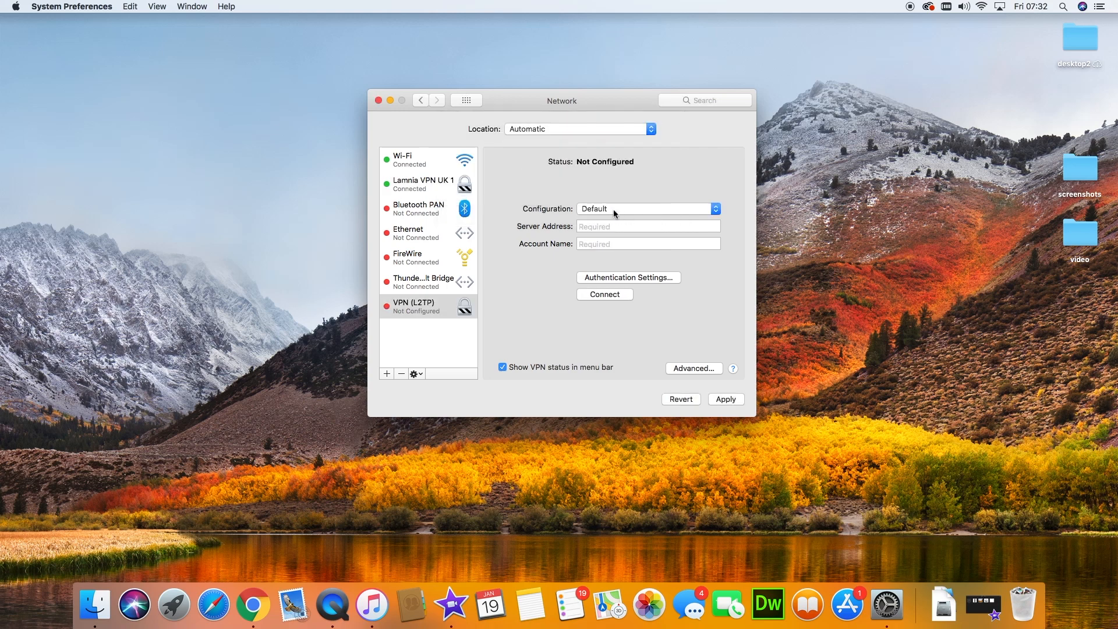
pyautogui.moveTo(616, 306)
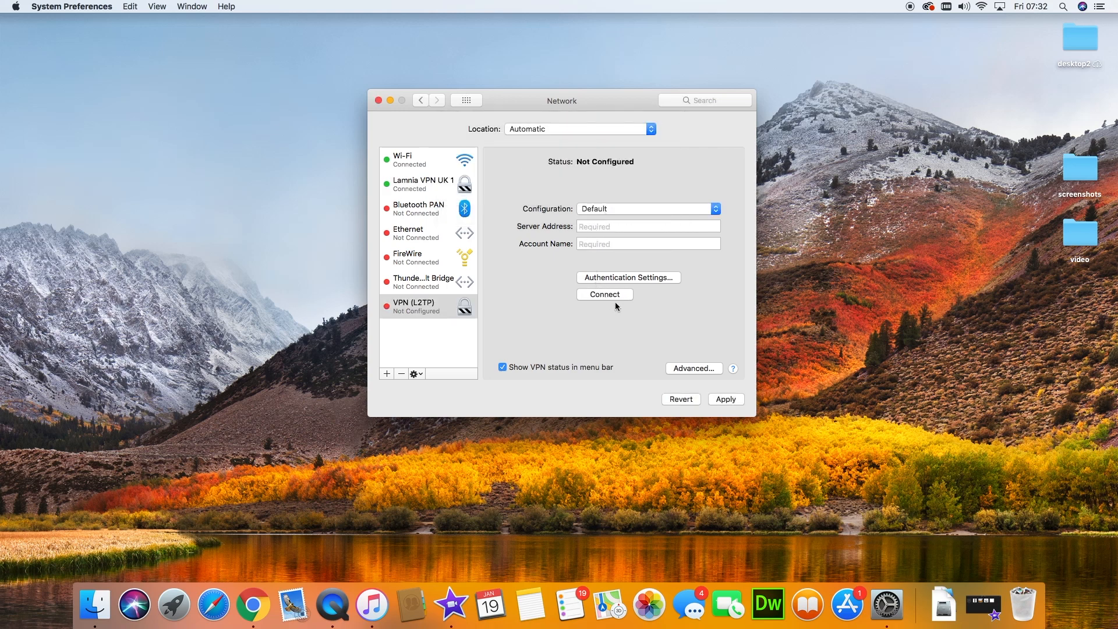